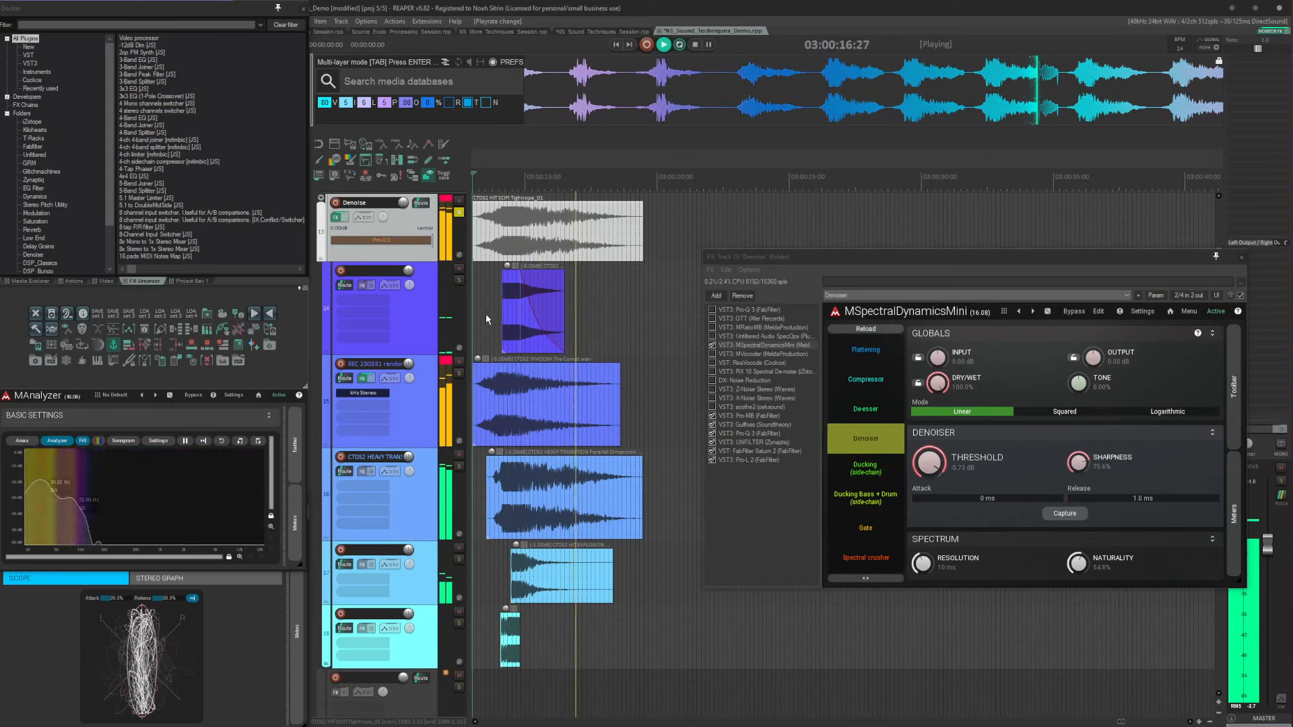
- Bypass the Denoise FX chain and bring up Pro-MB's downward expander settings
click(766, 349)
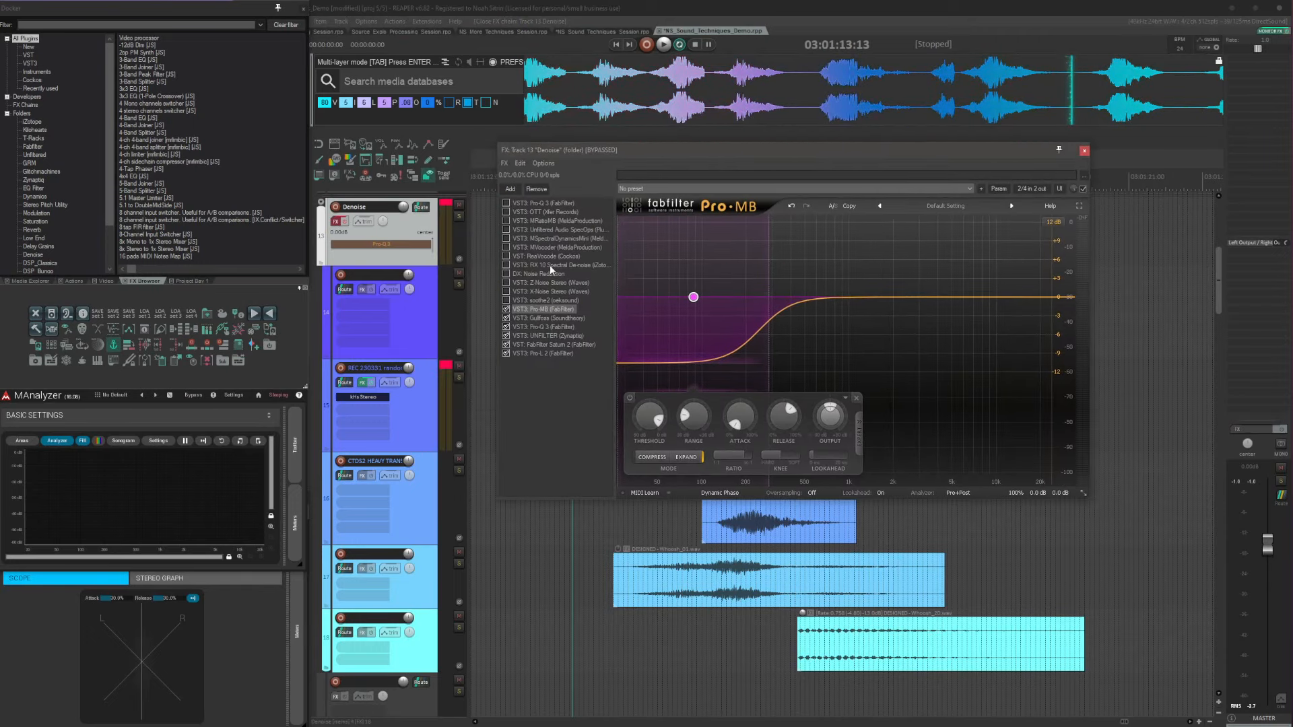
- Review MVocoder, Gullfoss, Pro-MB and Pro-Q 3 settings in the Denoise chain
click(563, 246)
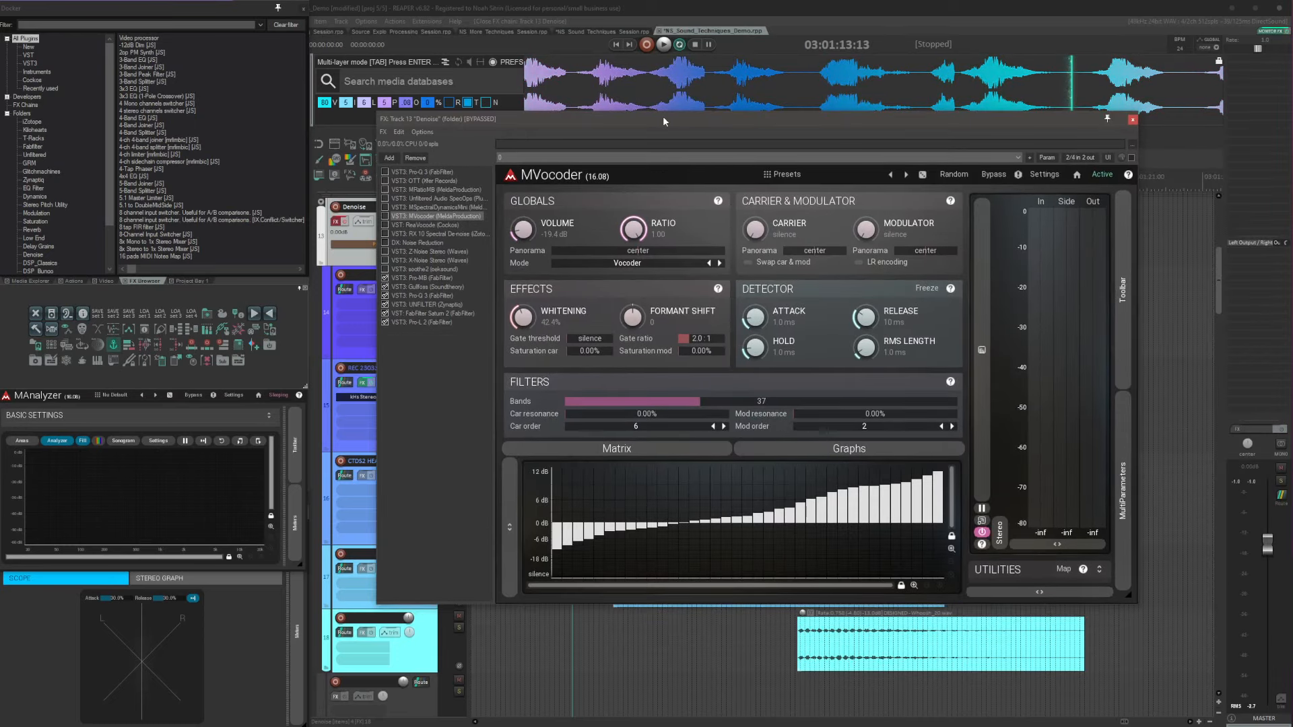
mouse_move(706, 167)
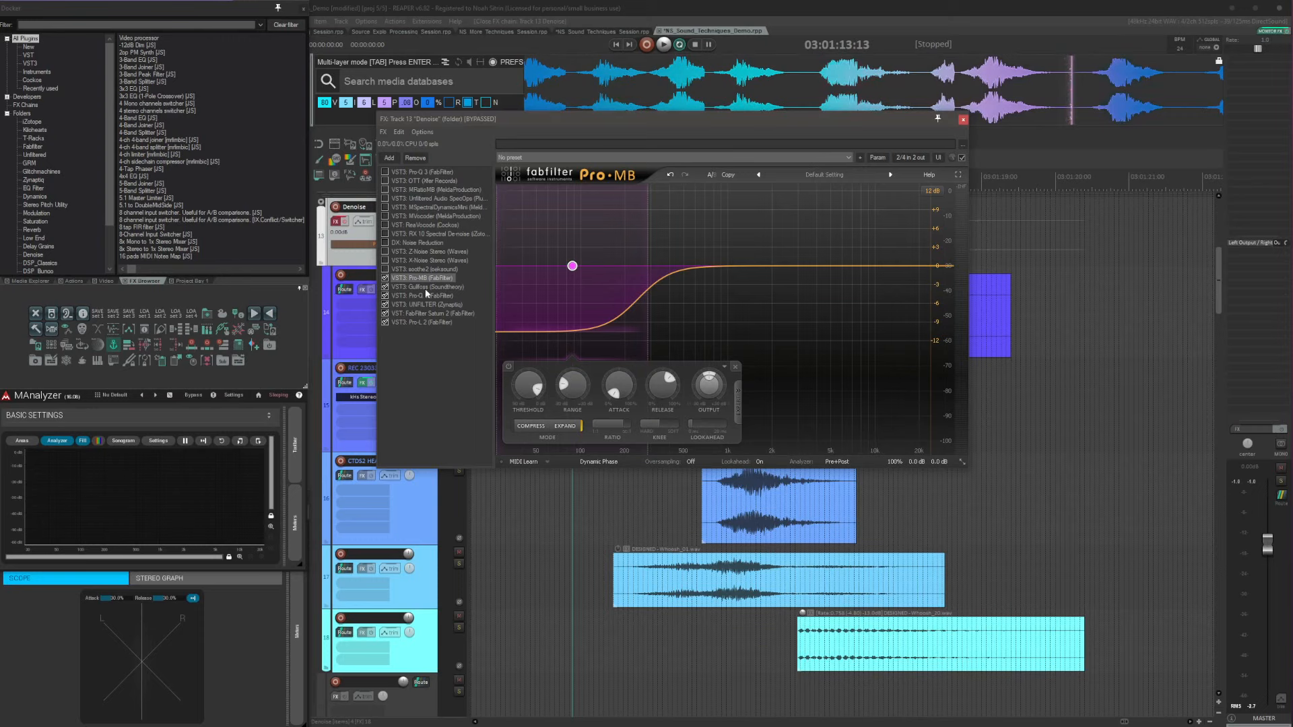
click(427, 287)
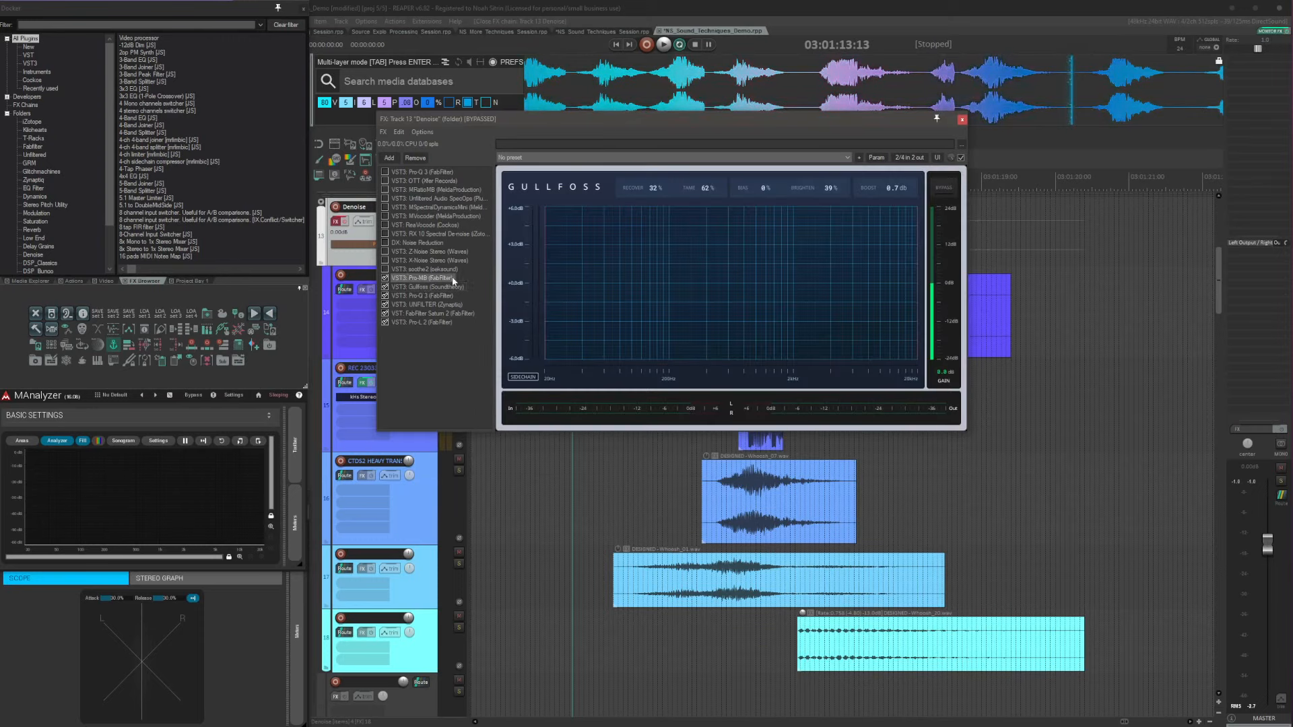
click(423, 278)
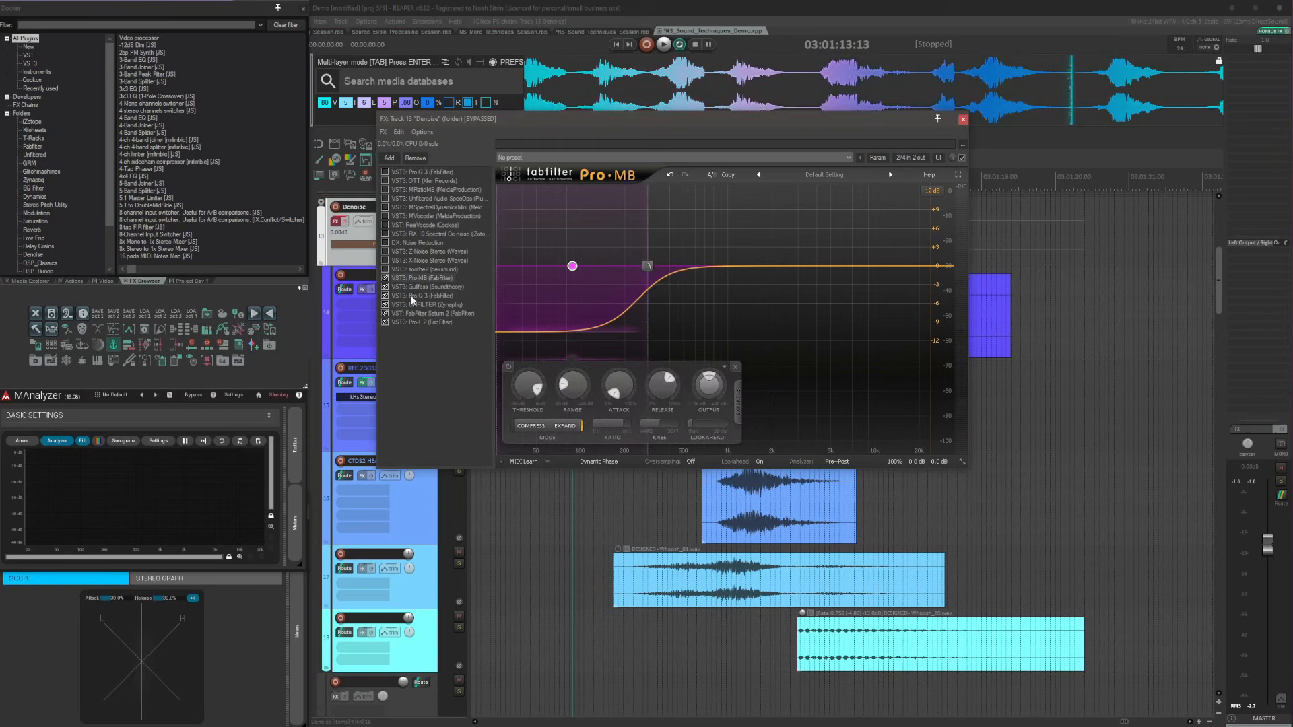
click(420, 295)
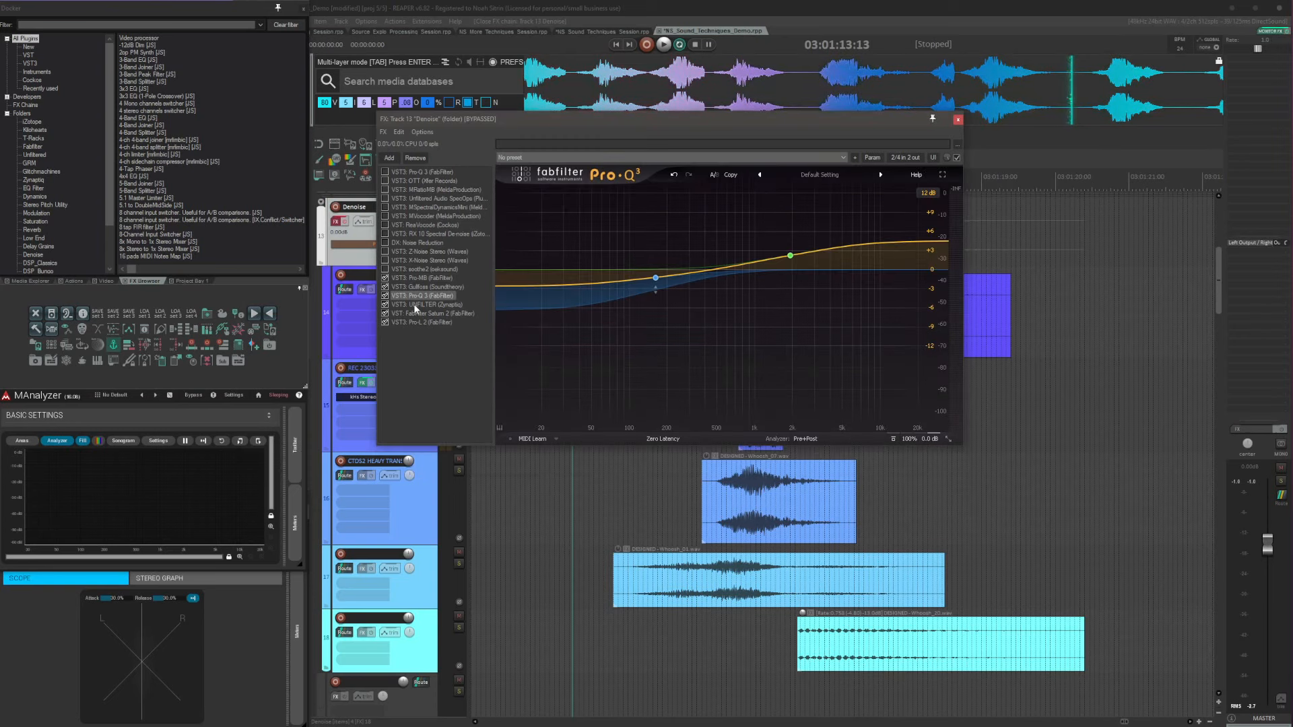
- Review UNFILTER, Saturn 2 and Pro-L 2, then close the FX chain window
click(423, 305)
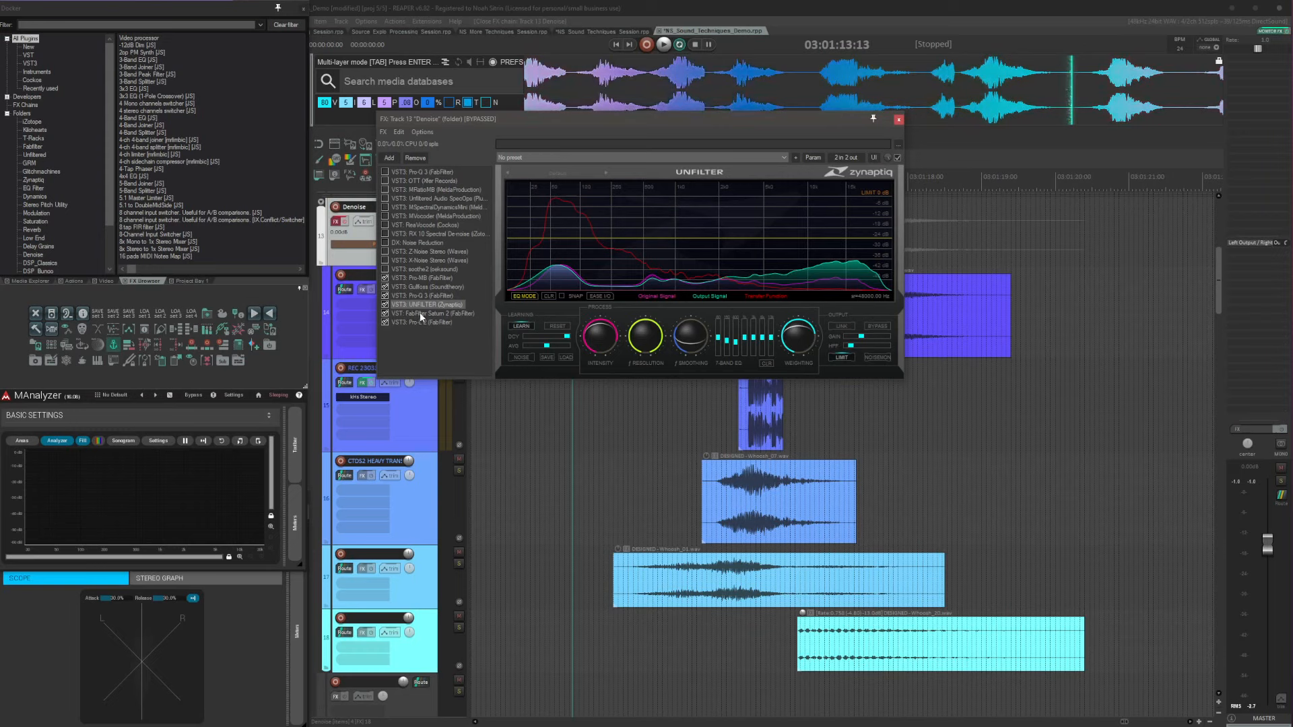
click(432, 314)
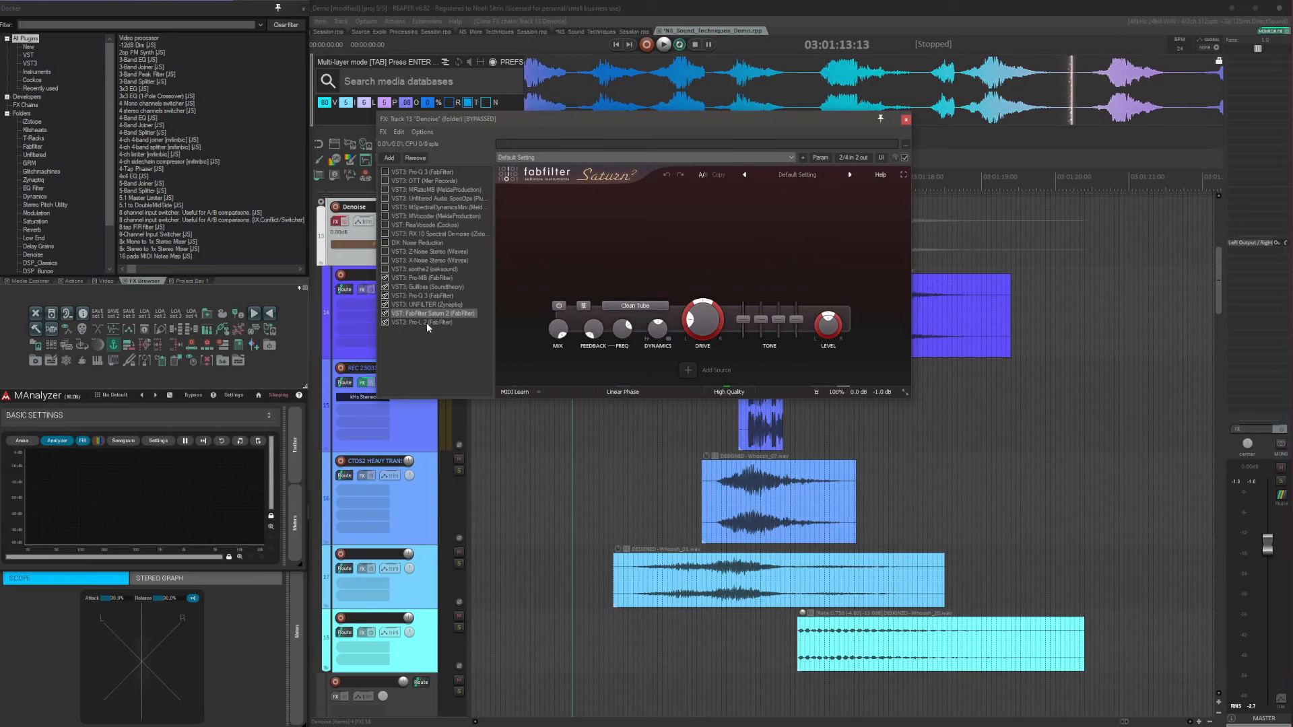
click(420, 322)
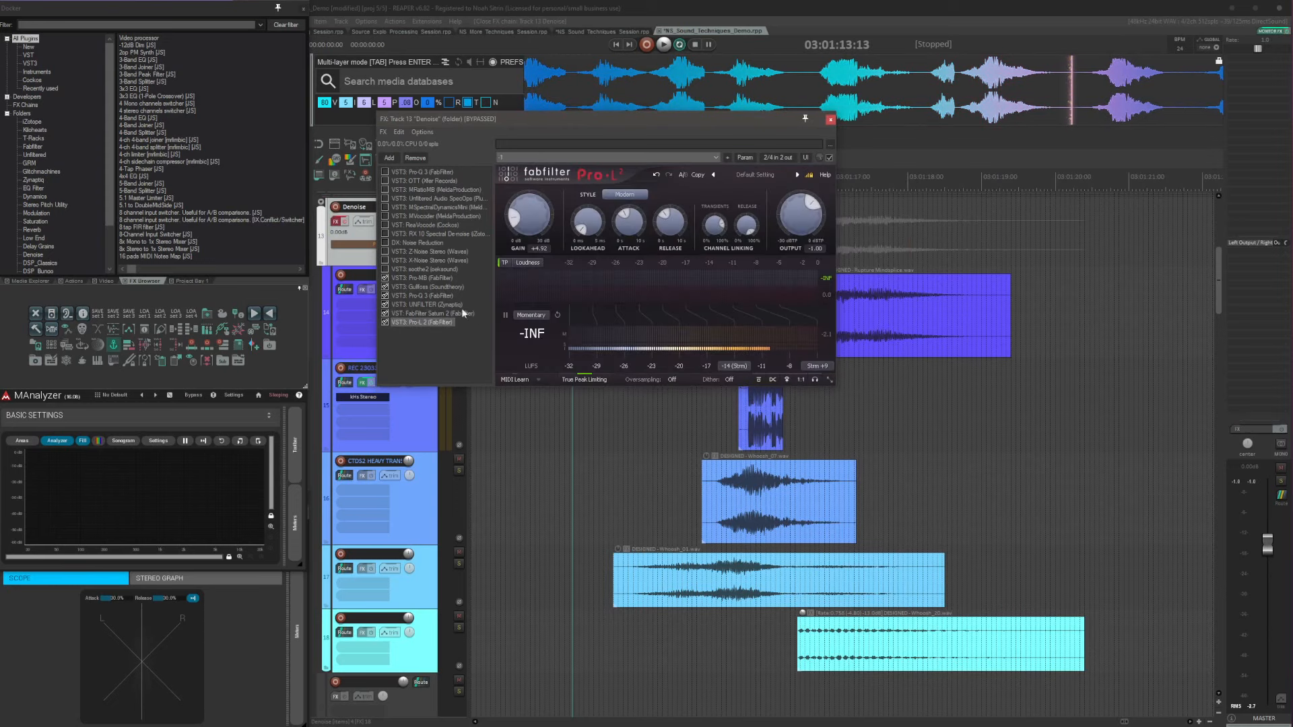
click(831, 120)
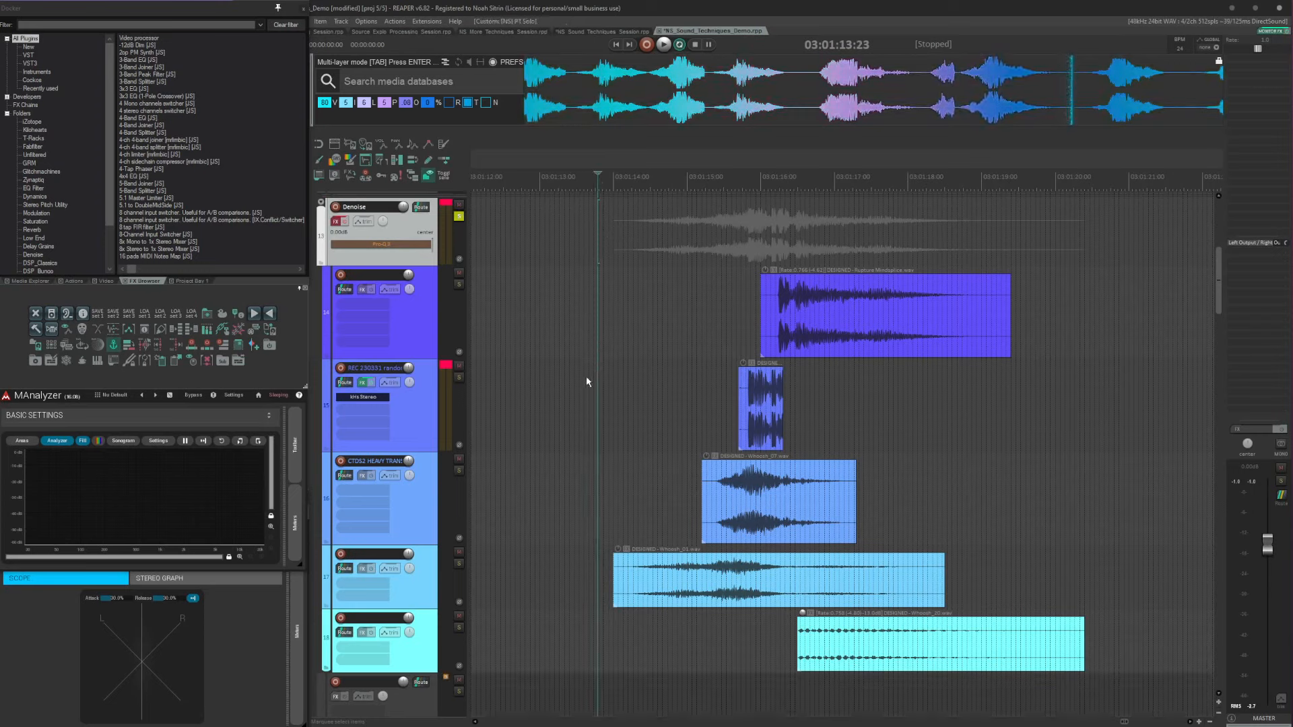
- Audition the layered sound, then reopen the Denoise chain showing MRatioMB
click(664, 43)
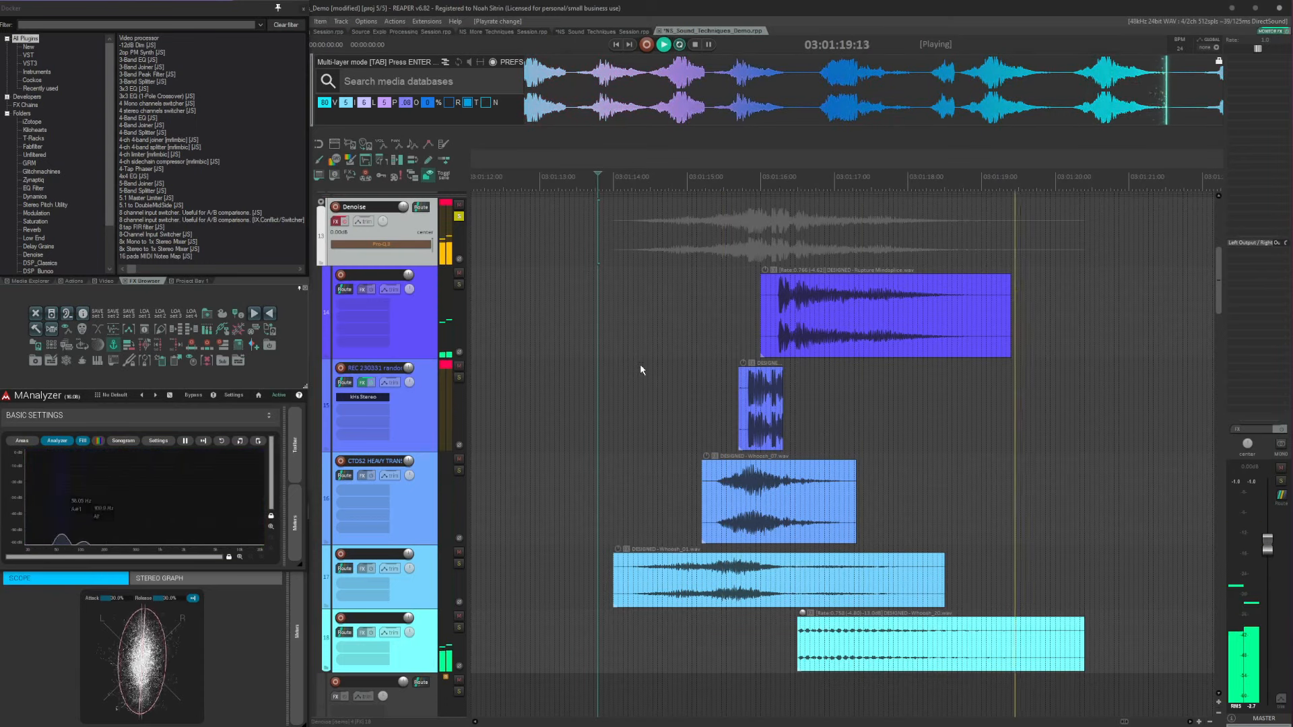
click(646, 43)
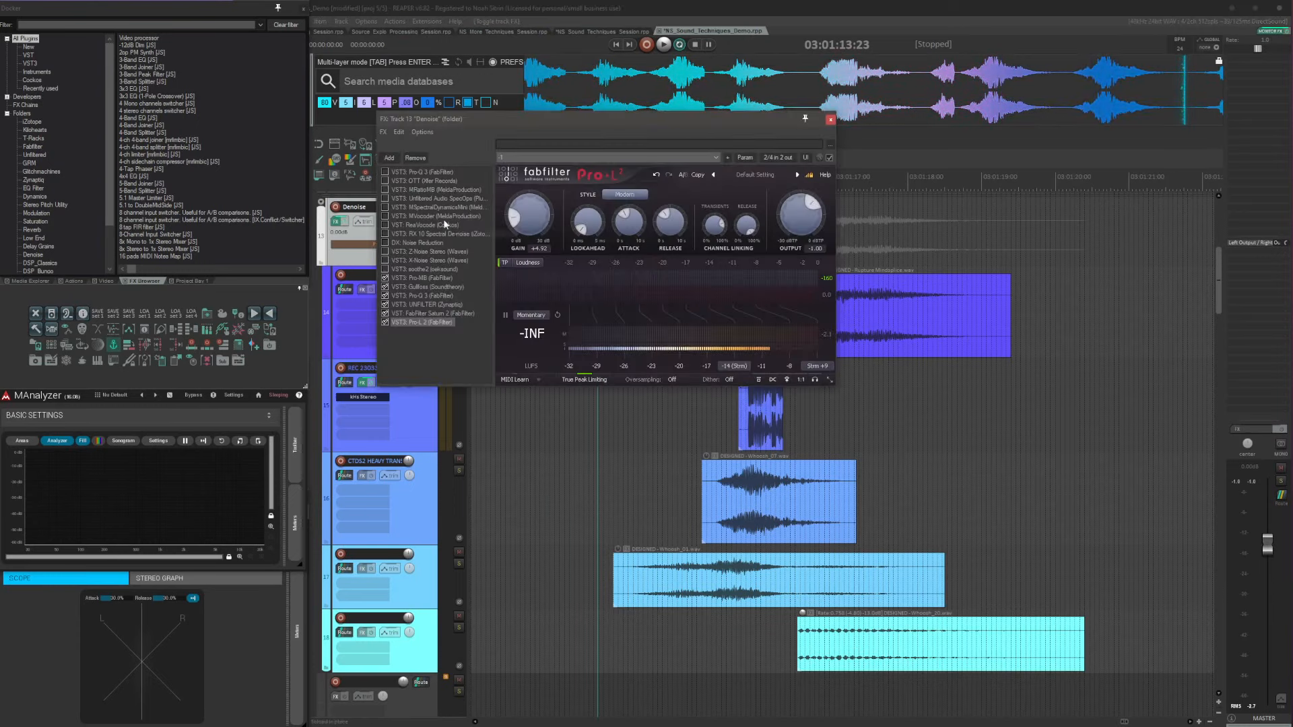
click(525, 230)
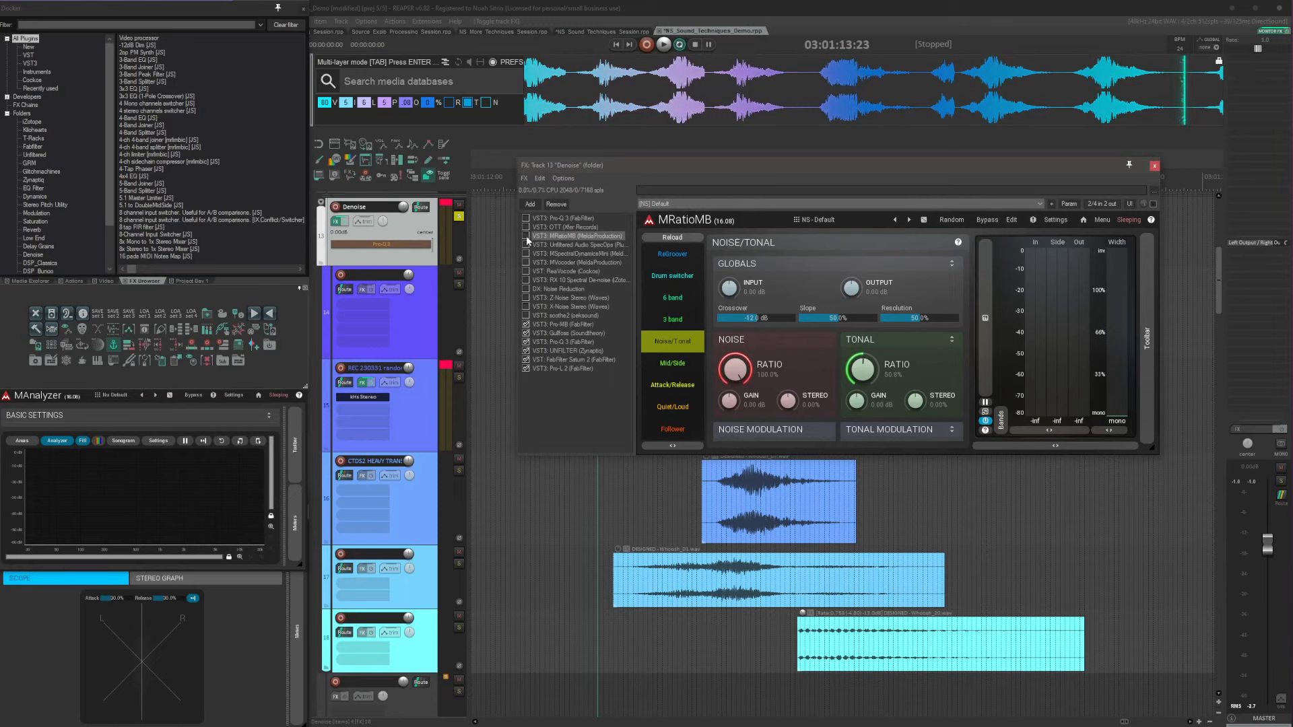
- Enable MRatioMB, audition it and lower its noise ratio slightly below 100%
click(528, 242)
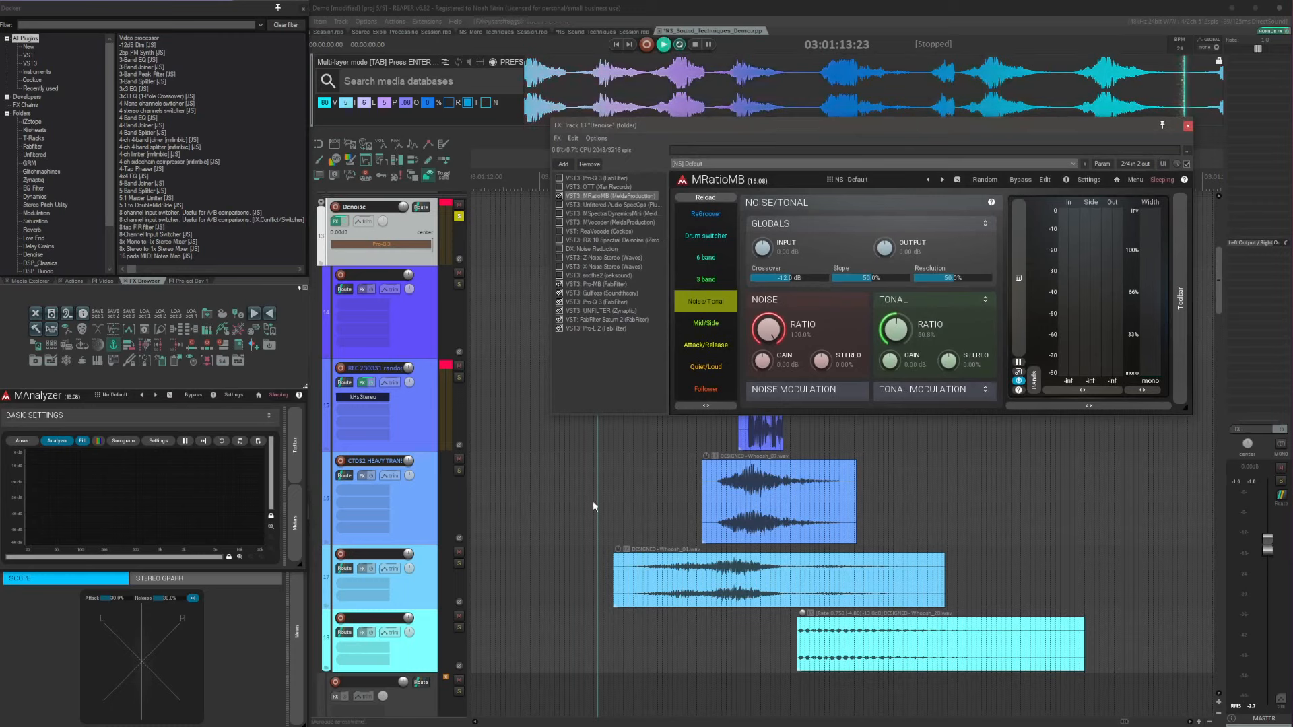
click(664, 44)
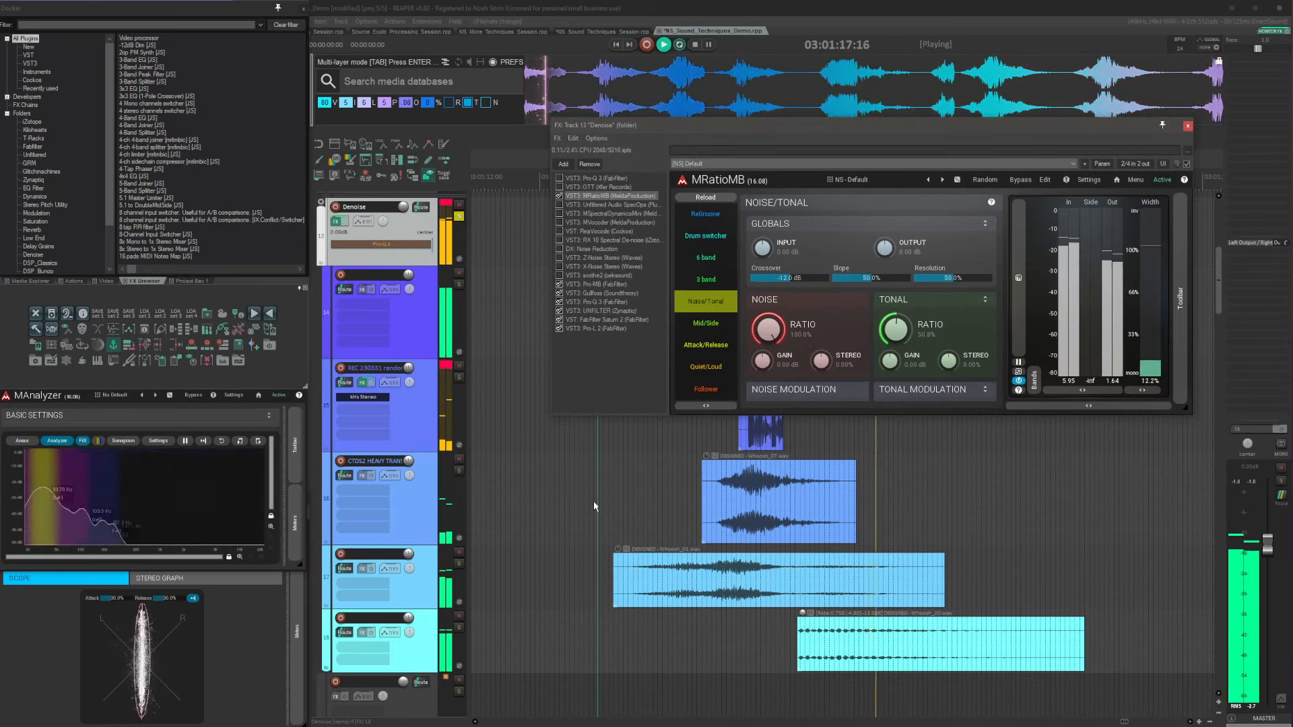
click(645, 44)
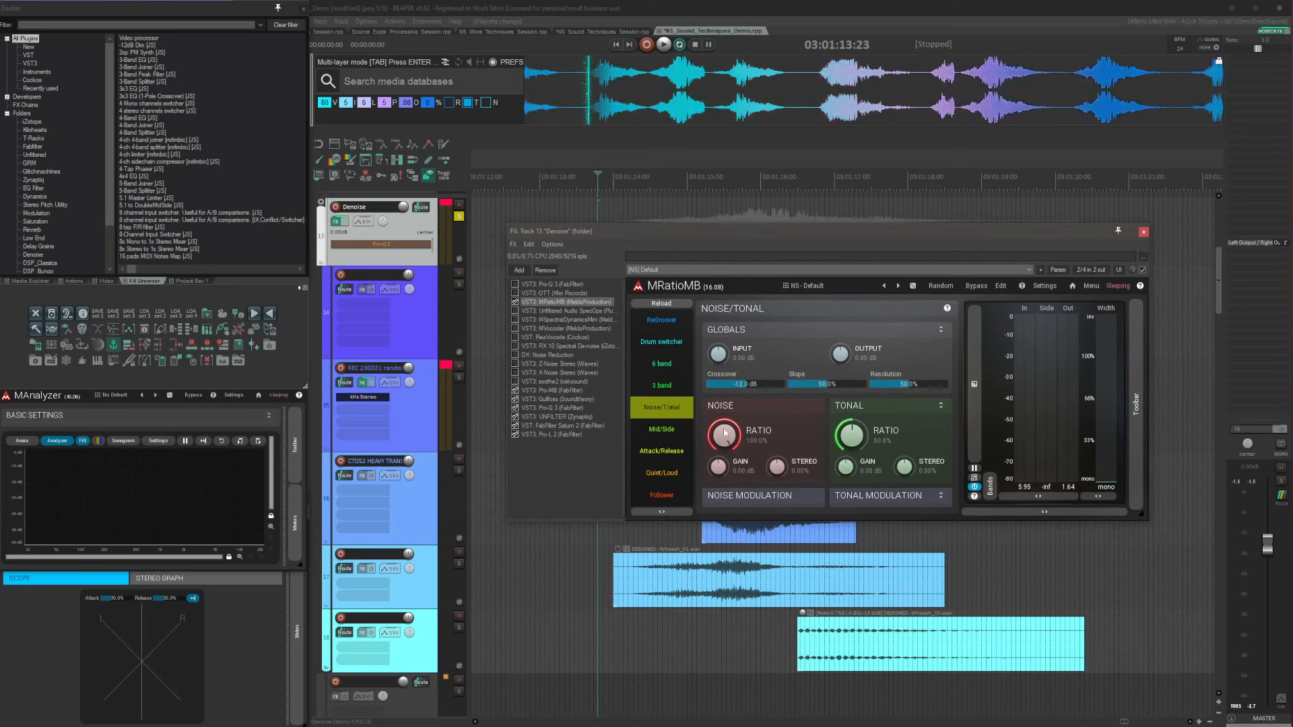
click(662, 43)
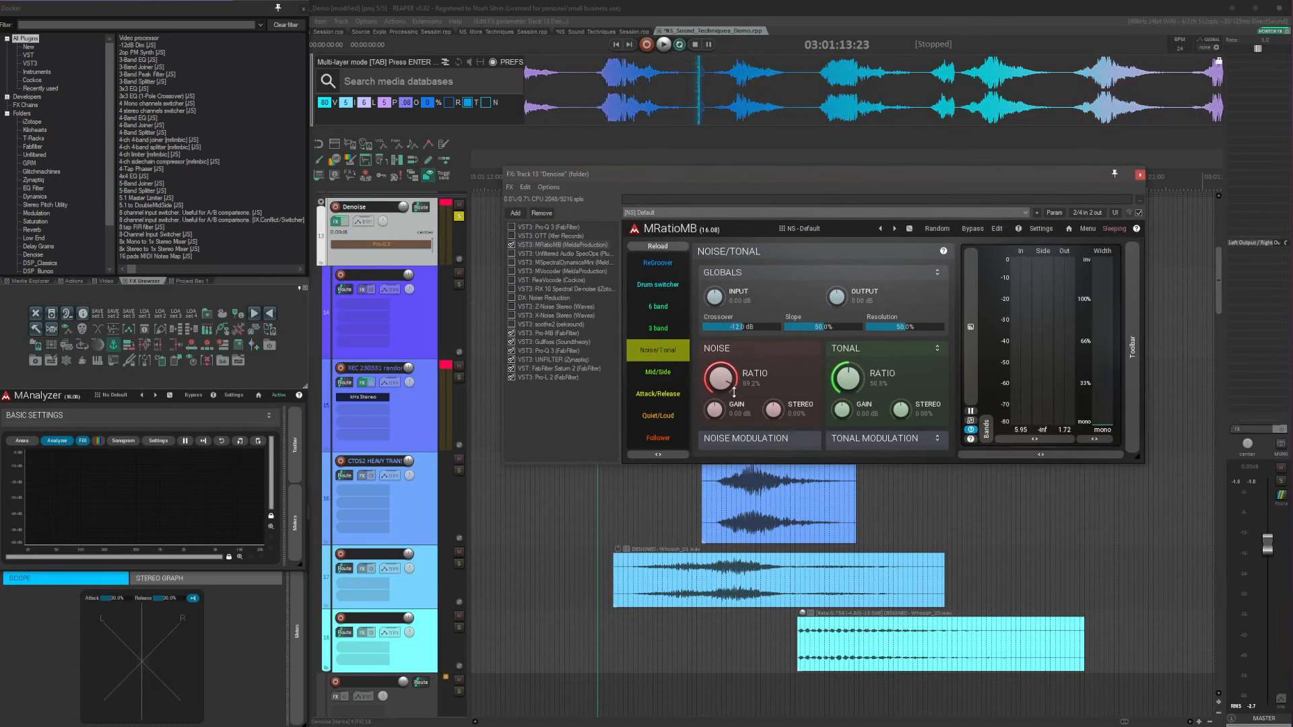
click(565, 253)
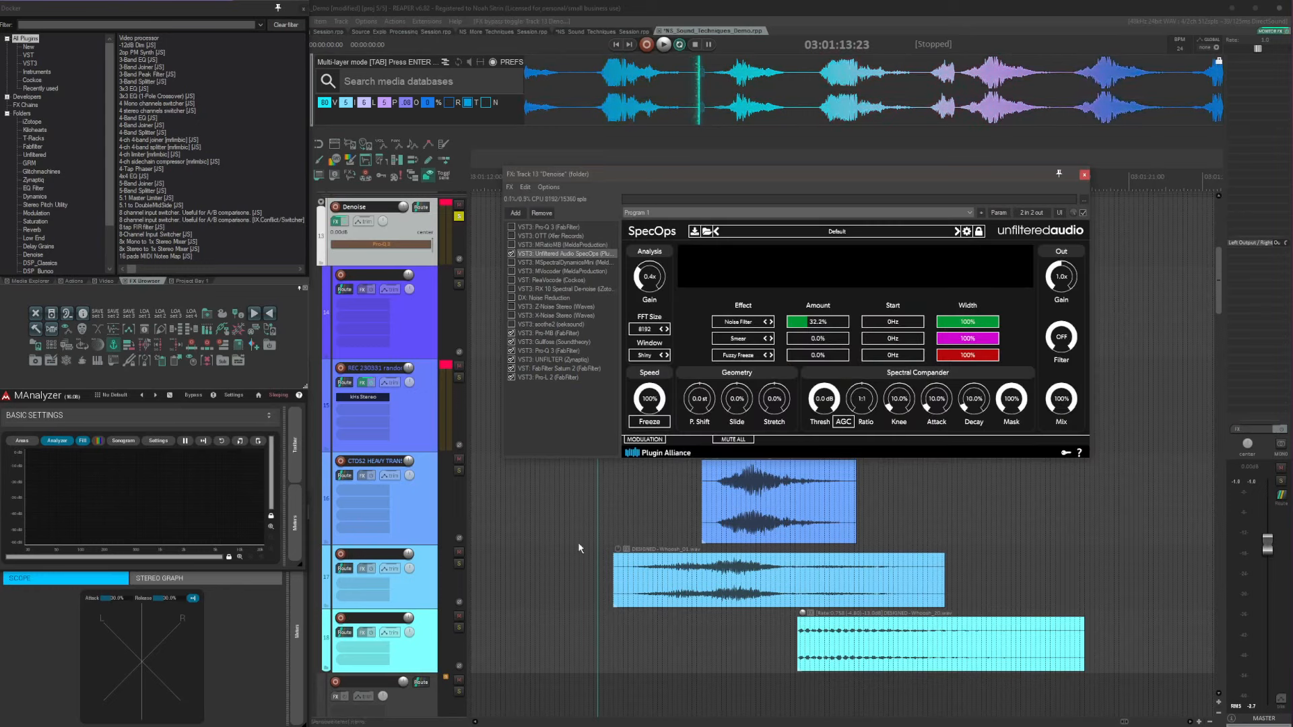
- Set SpecOps to a 4096 FFT size with Smear raised to 22%
click(664, 43)
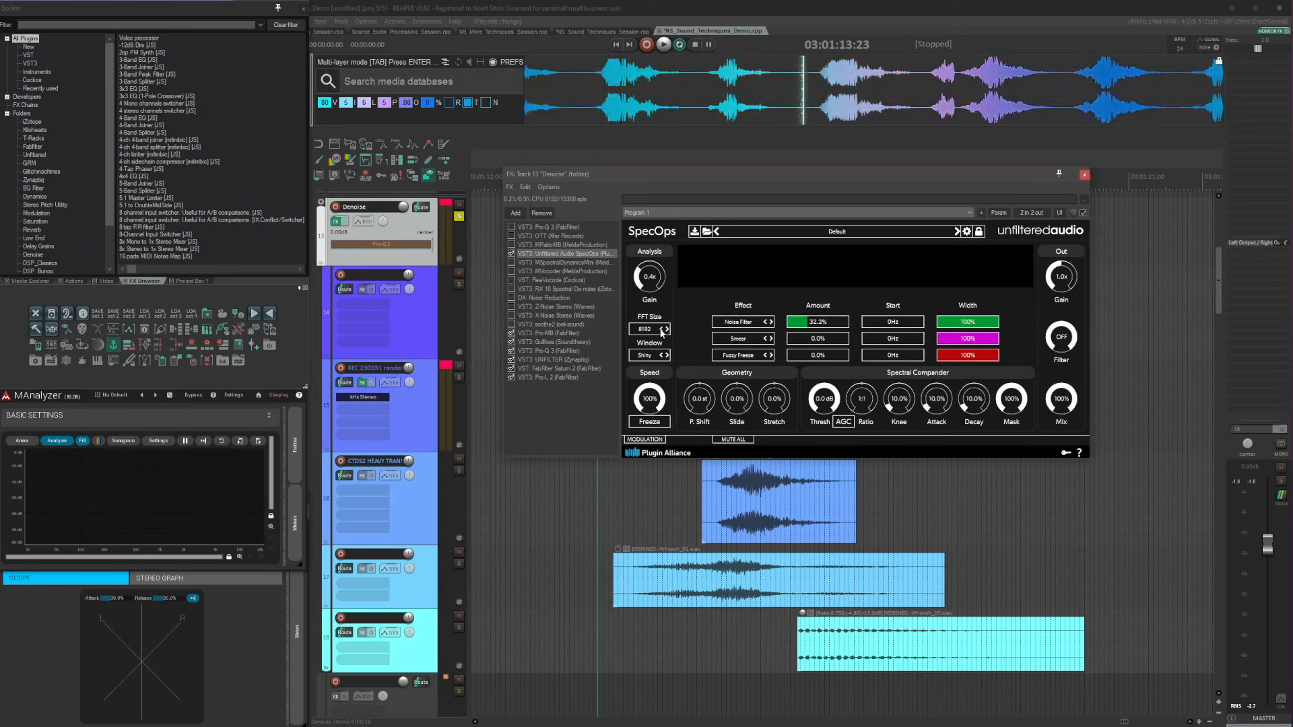
click(664, 331)
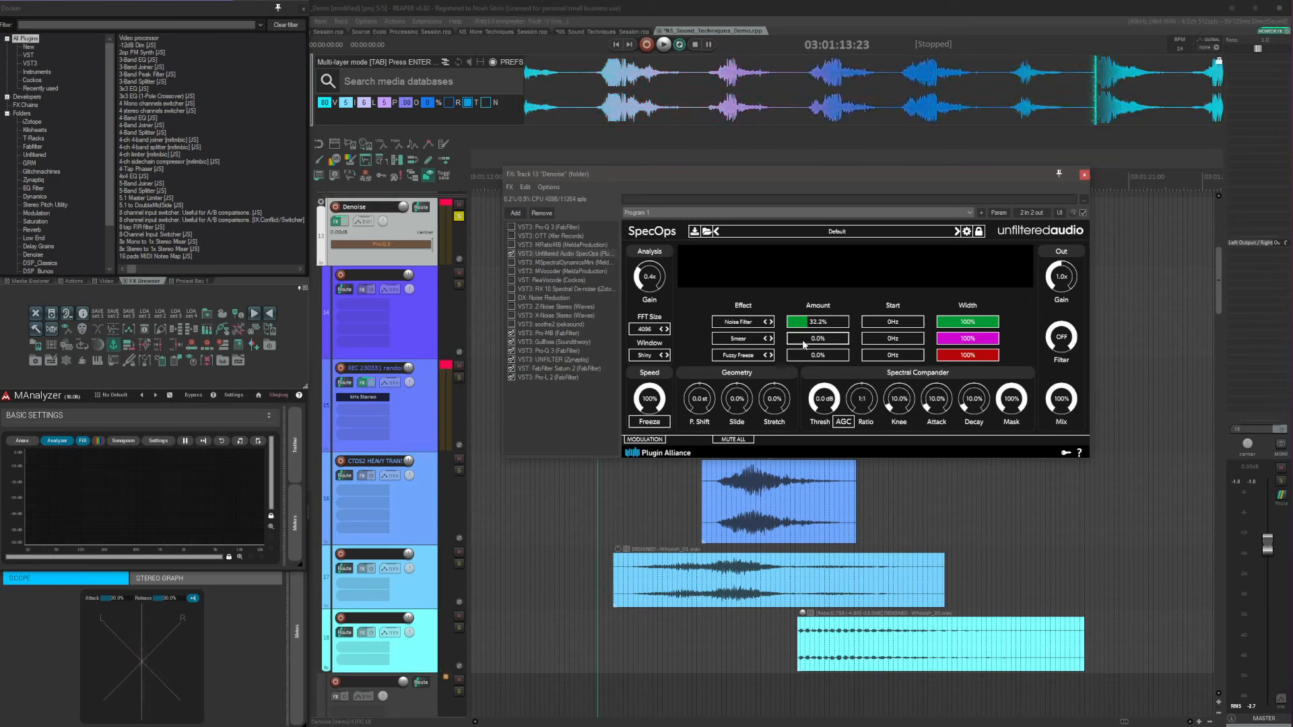
drag(800, 338, 817, 338)
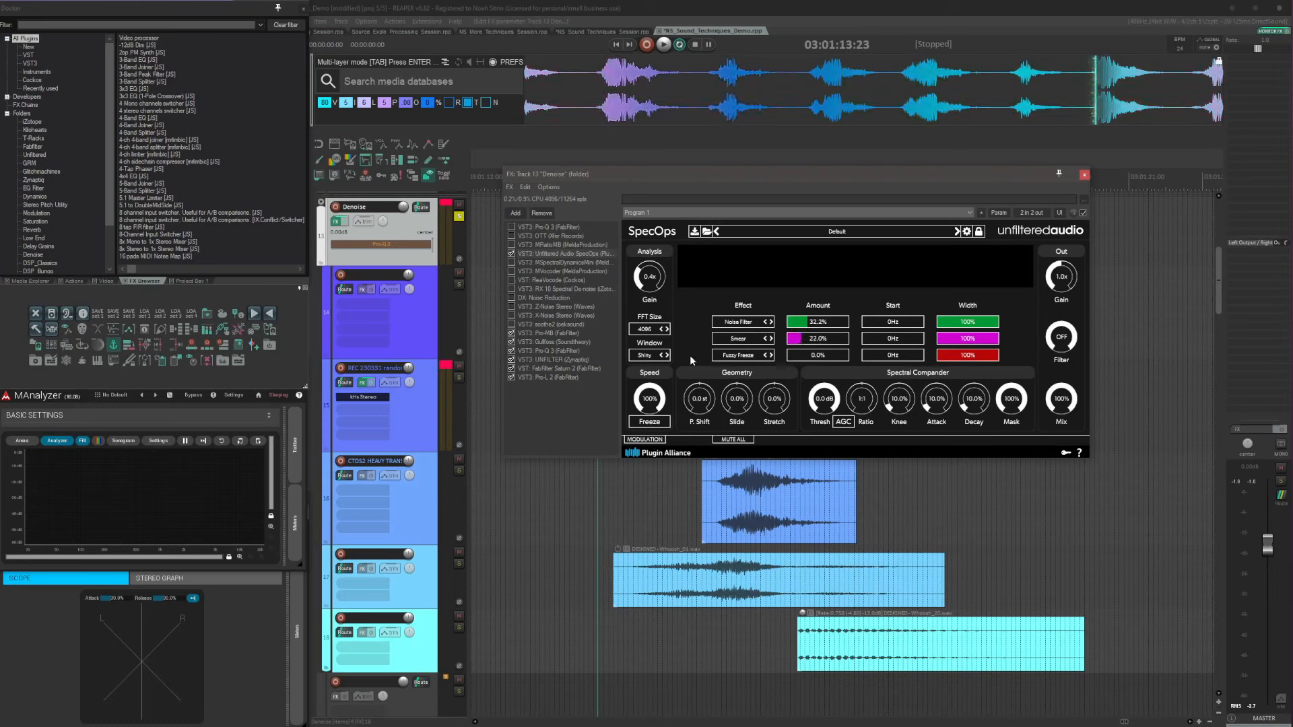
click(662, 43)
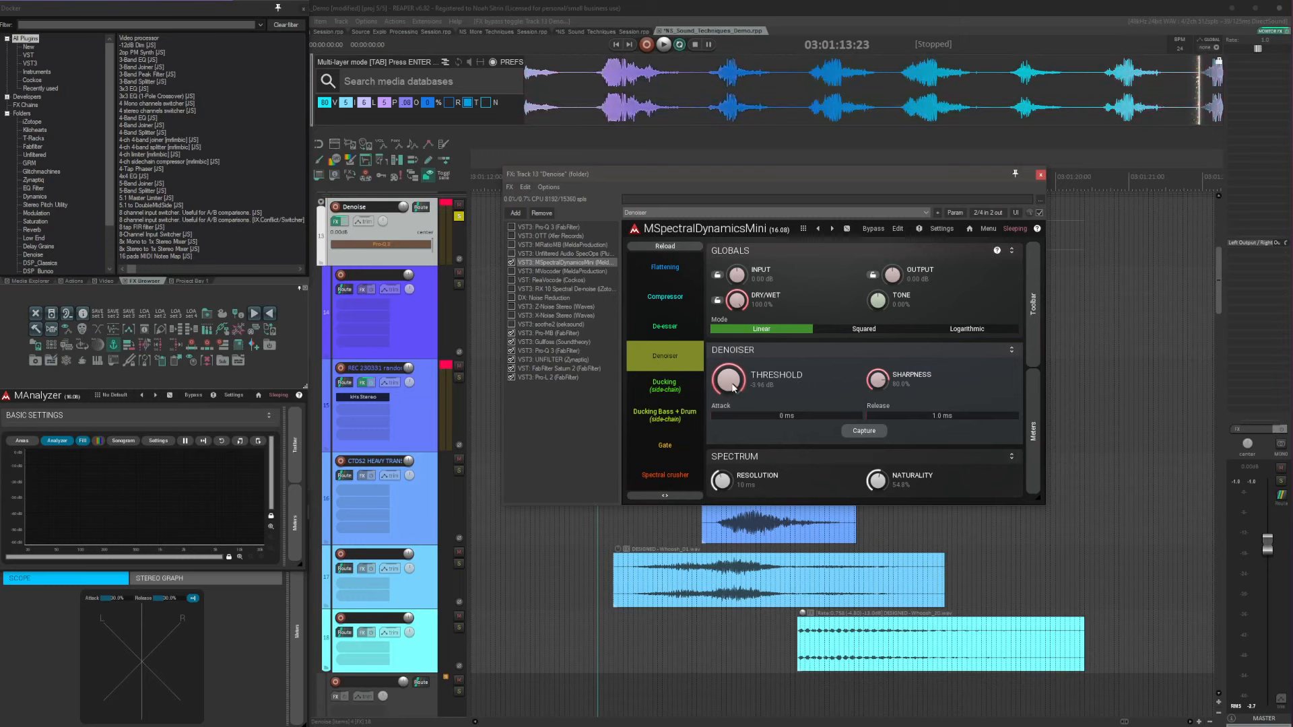
- Adjust MSpectralDynamicsMini's denoiser threshold and reduce its sharpness, then show MVocoder
drag(725, 380, 725, 404)
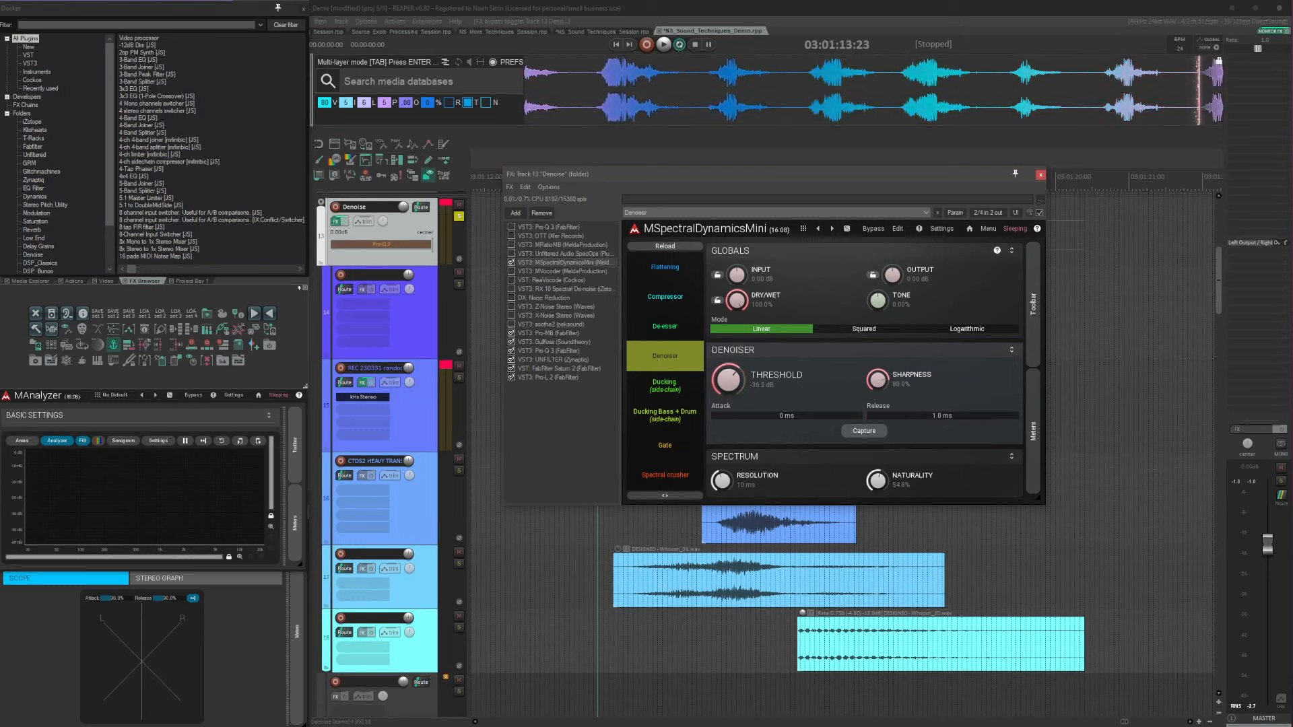
drag(725, 380, 728, 372)
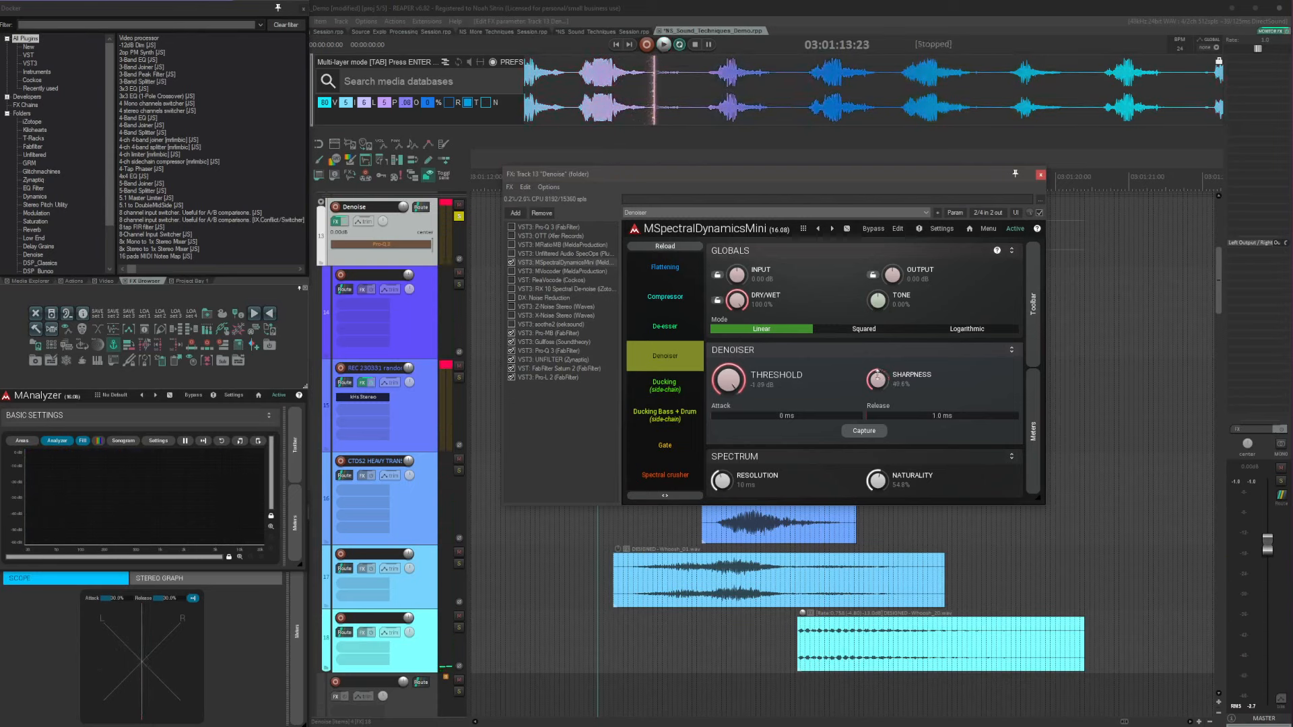
click(663, 43)
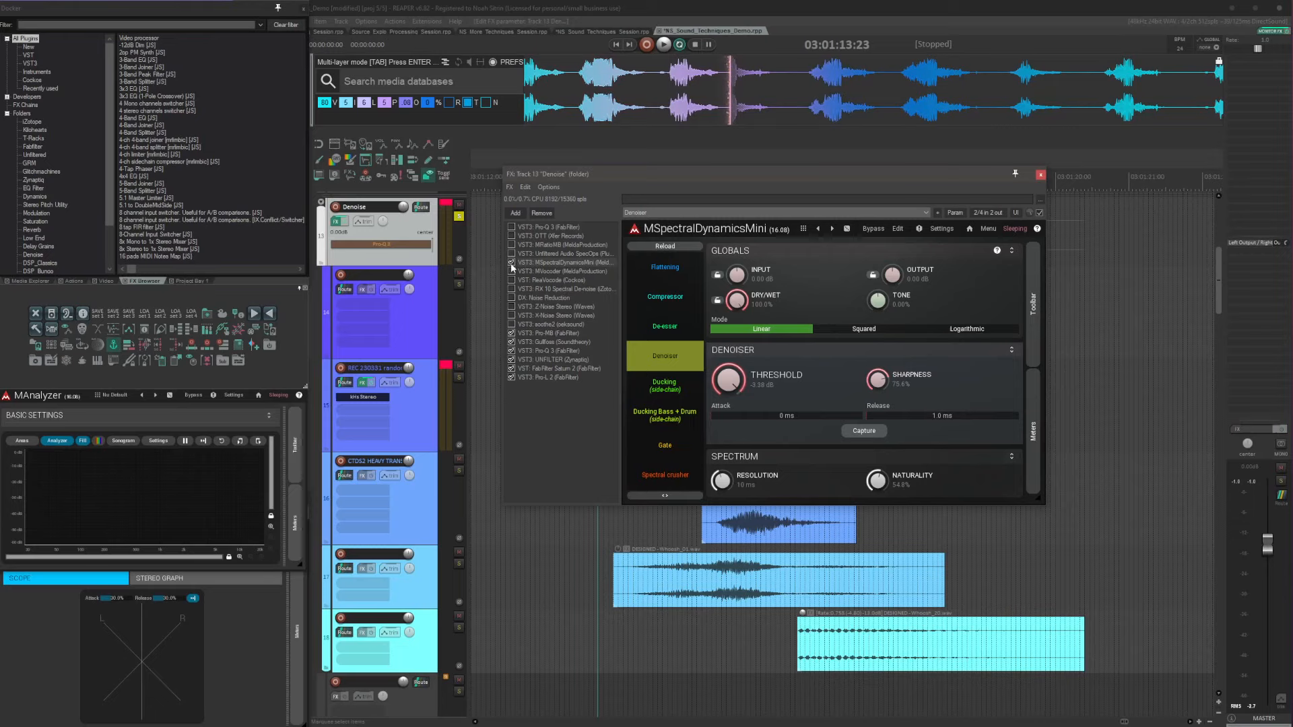
click(560, 271)
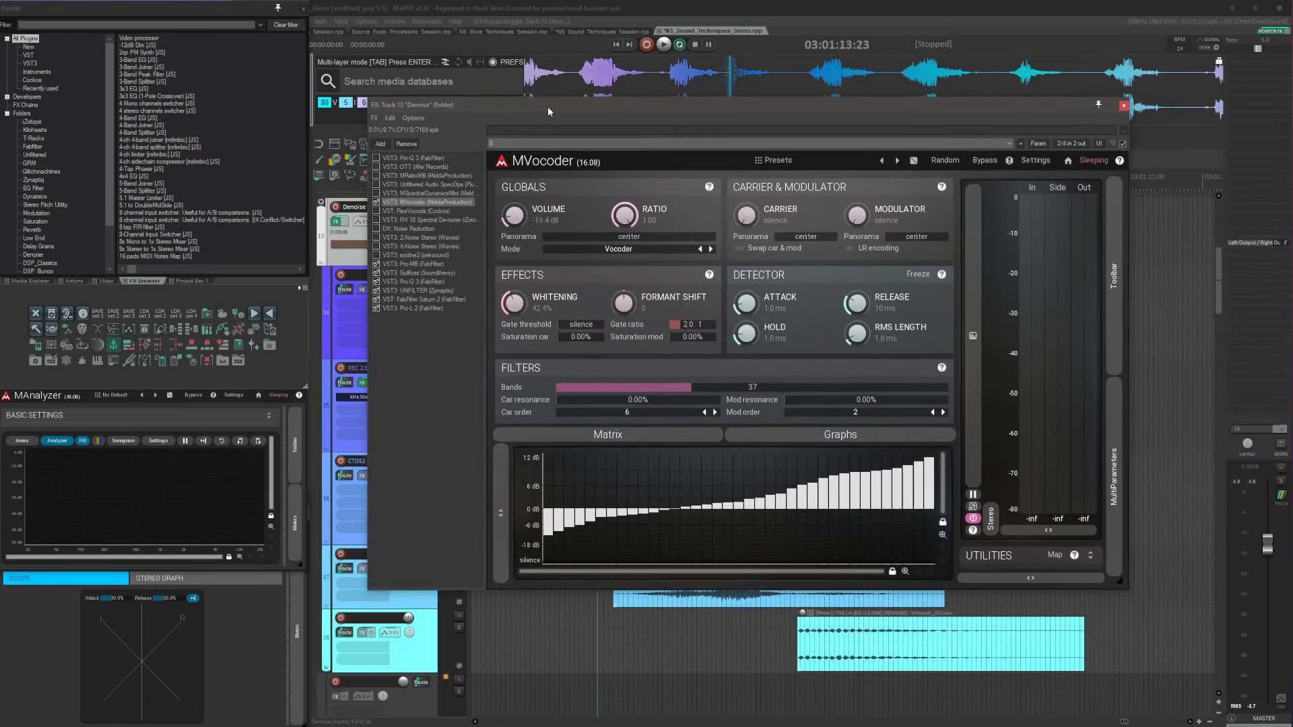
- Audition MVocoder briefly and bring up its 2-in/2-out pin routing
click(663, 45)
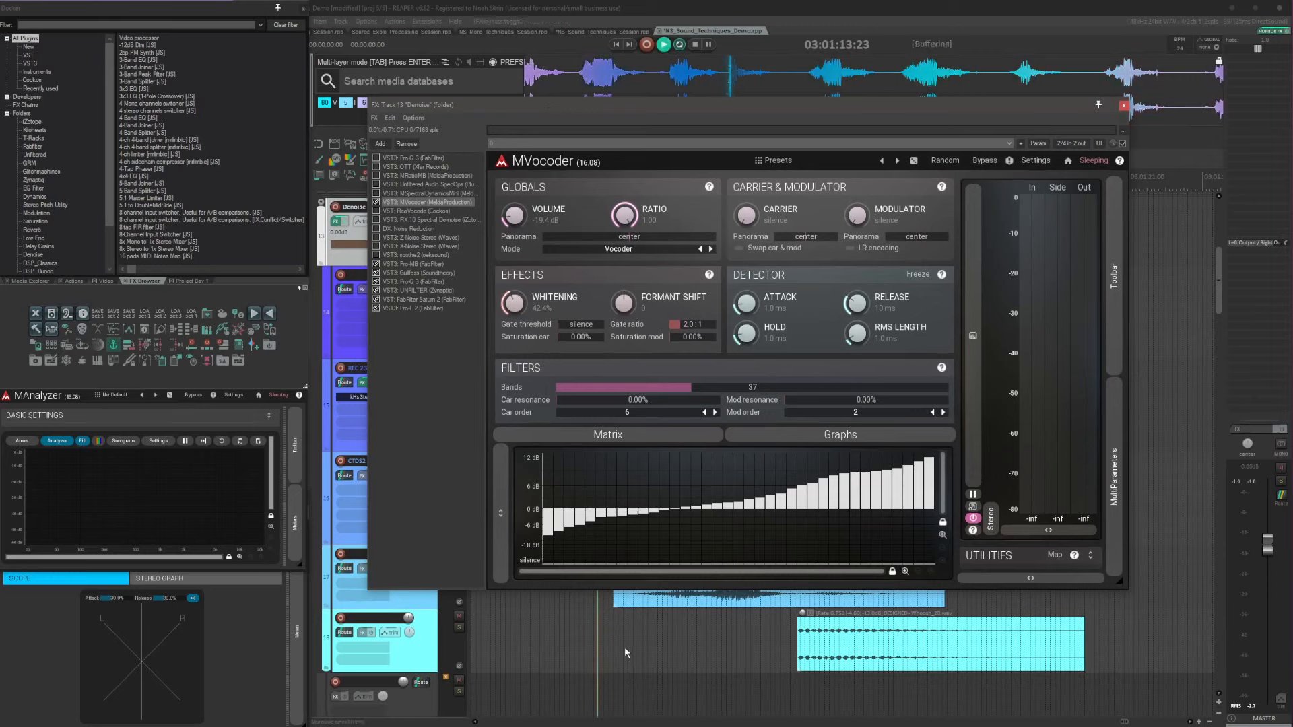
click(663, 43)
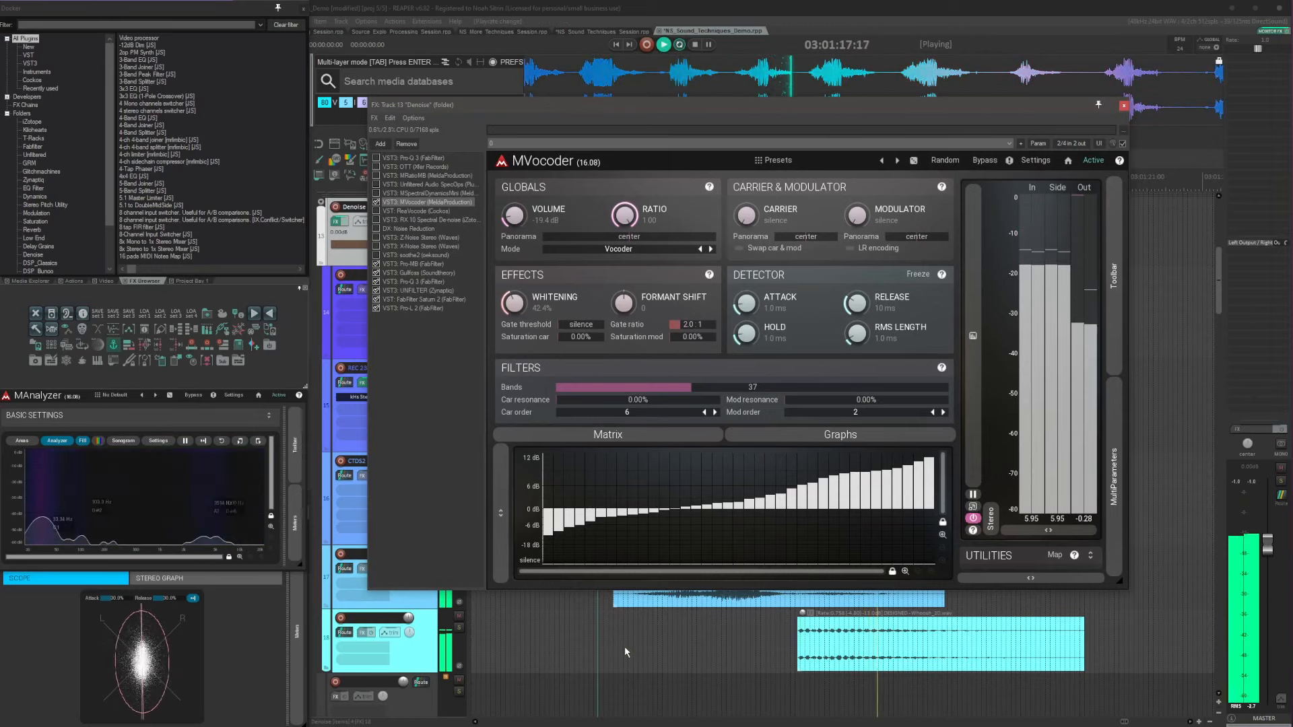
click(663, 43)
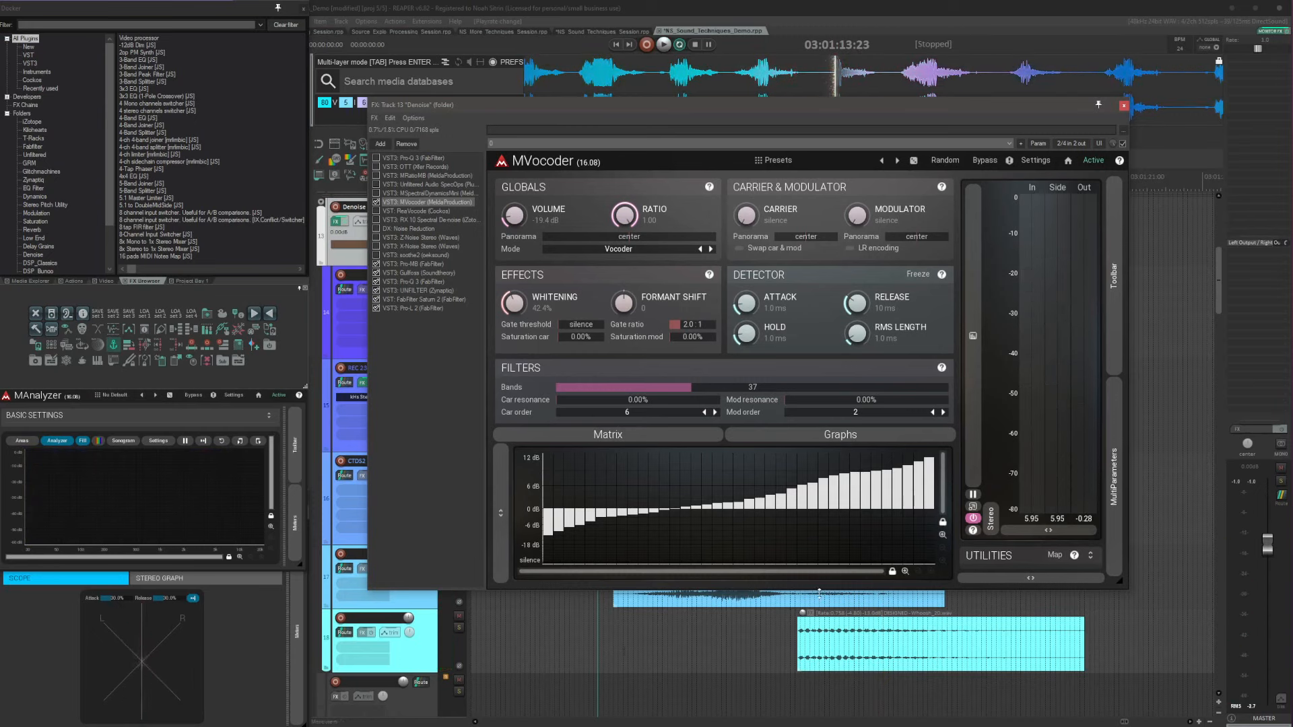
click(1094, 161)
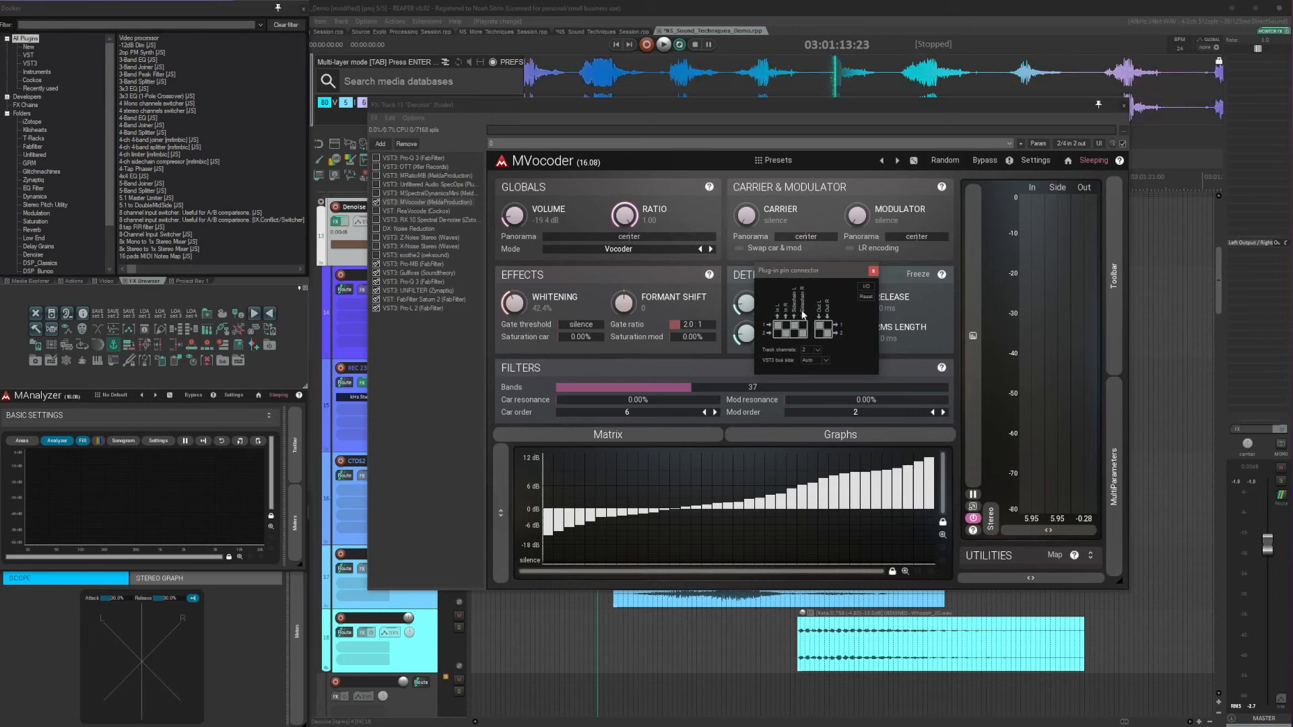
- Close the pin routing window and raise MVocoder's band count to 67
click(873, 270)
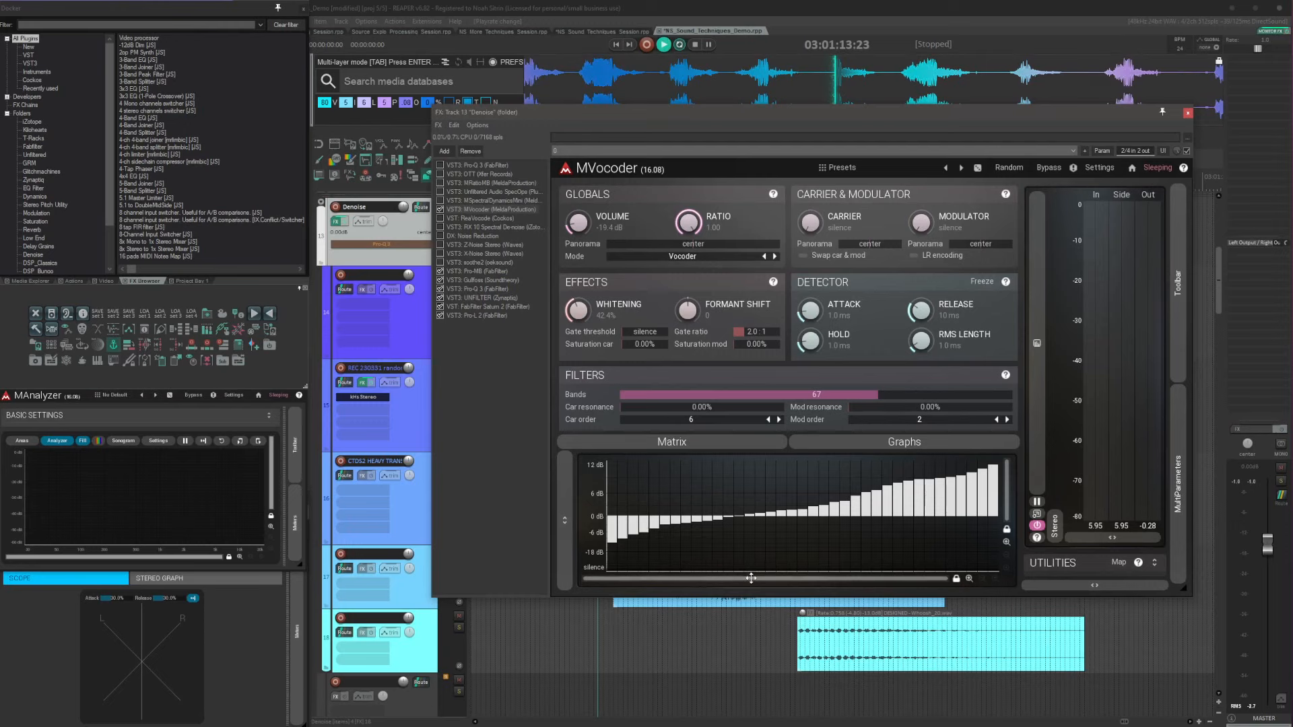
- Audition while lowering MVocoder's bands to 16, then resize the FX window
click(662, 45)
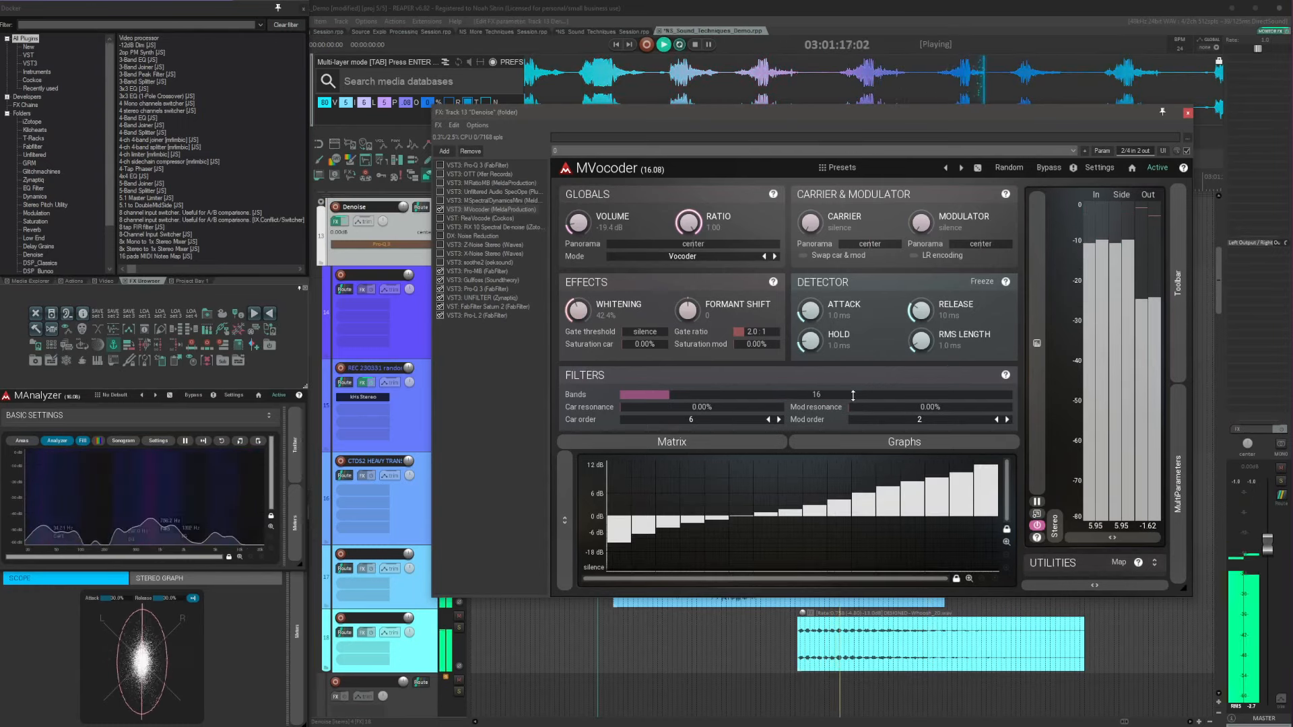
click(677, 44)
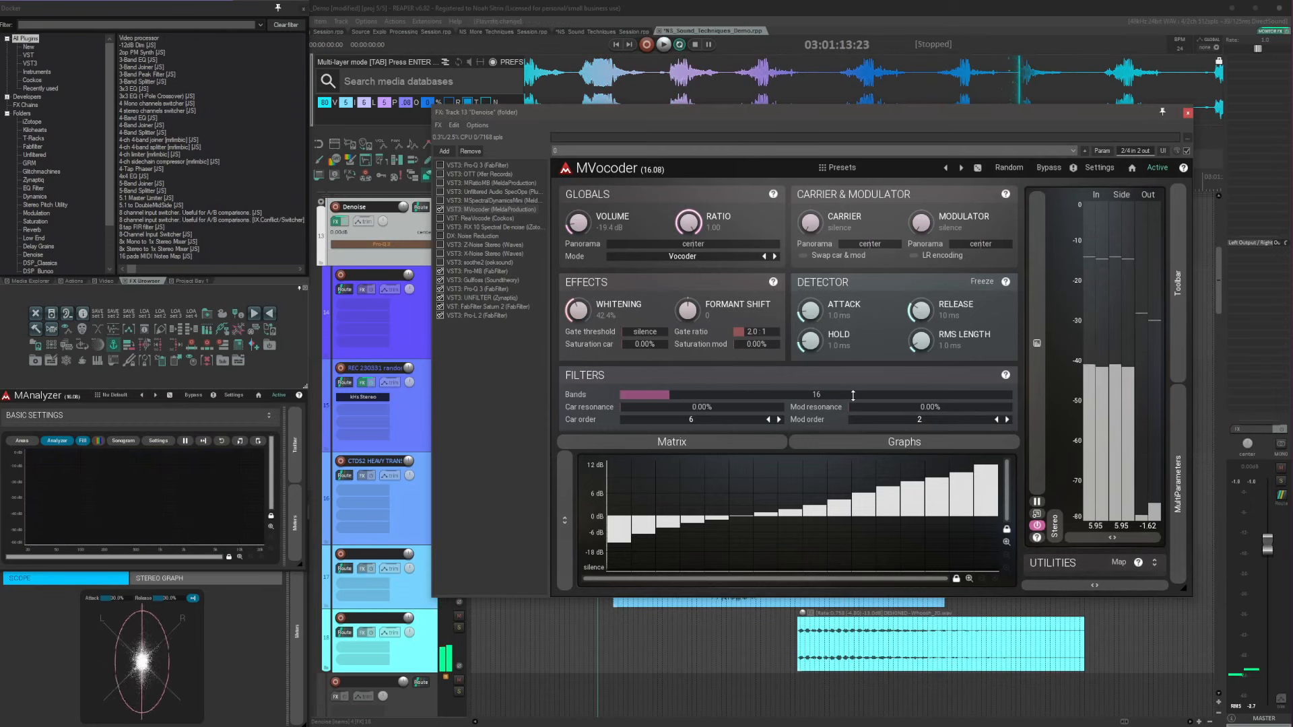
drag(648, 395, 854, 395)
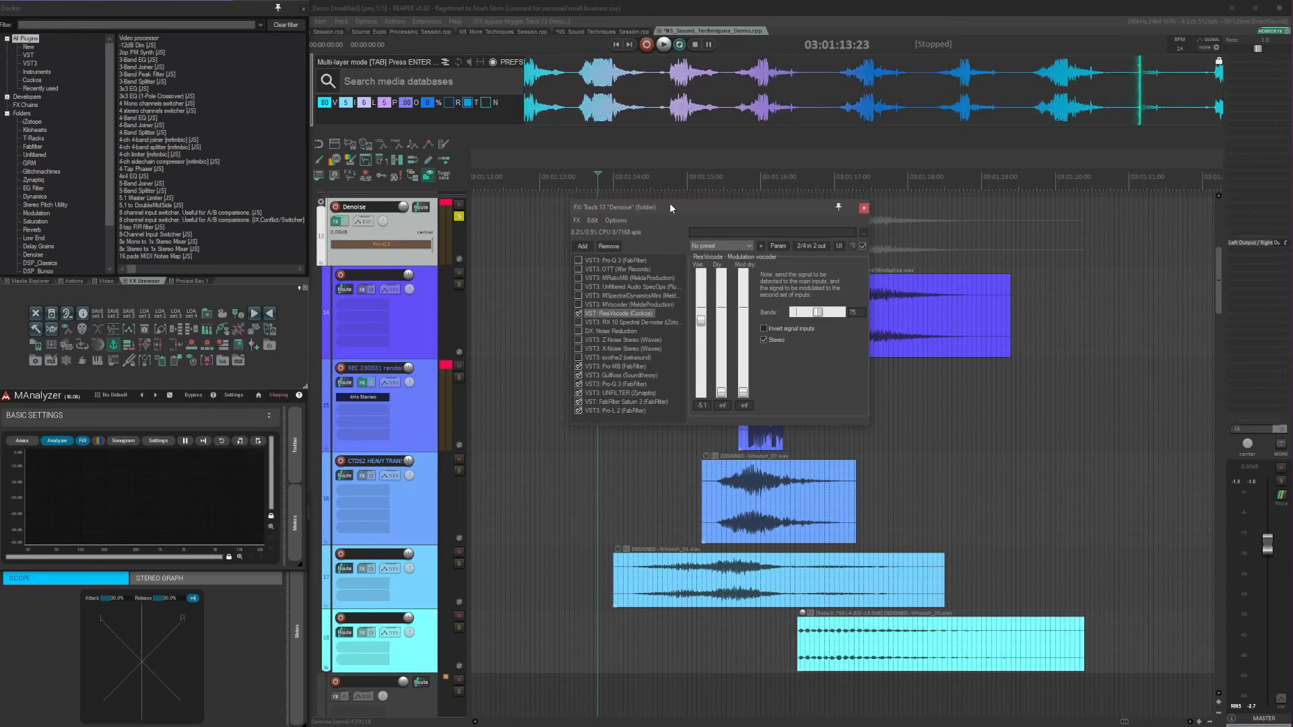
- Sweep ReaVocode's band count up to about 133 and back to 57 while listening, then show RX Spectral De-noise
click(663, 43)
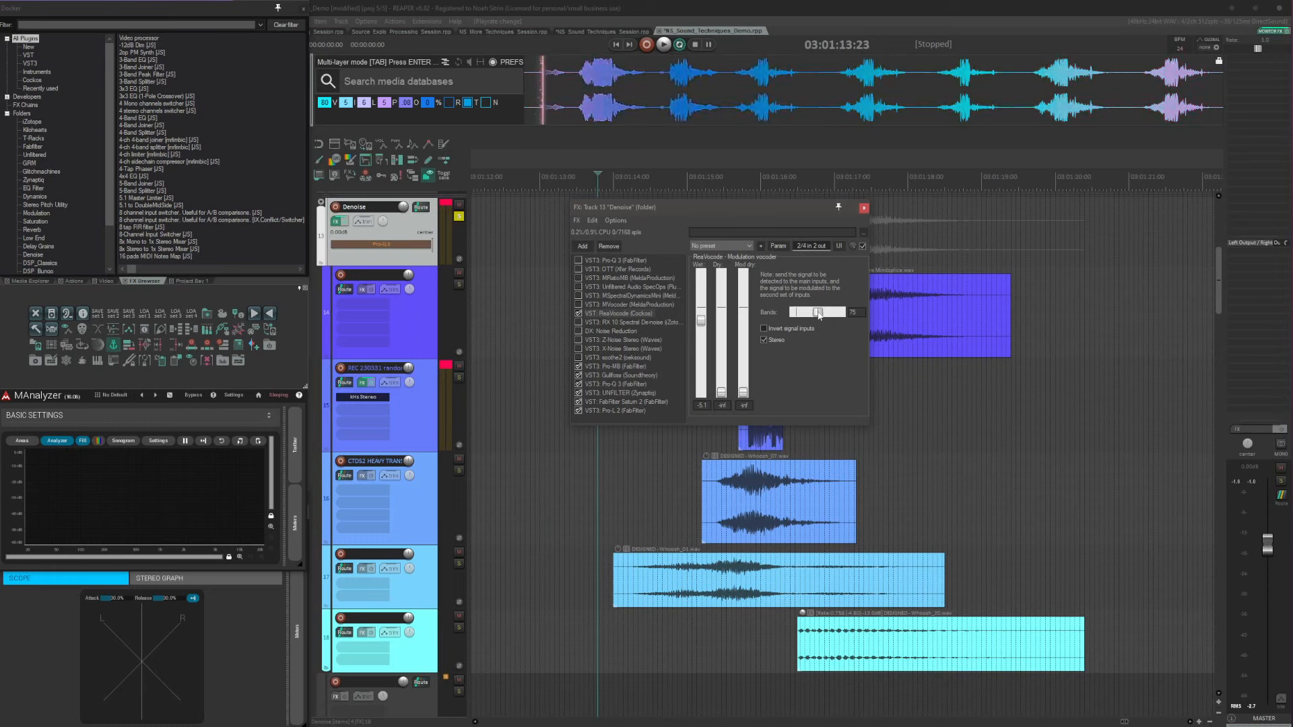
drag(817, 311, 831, 311)
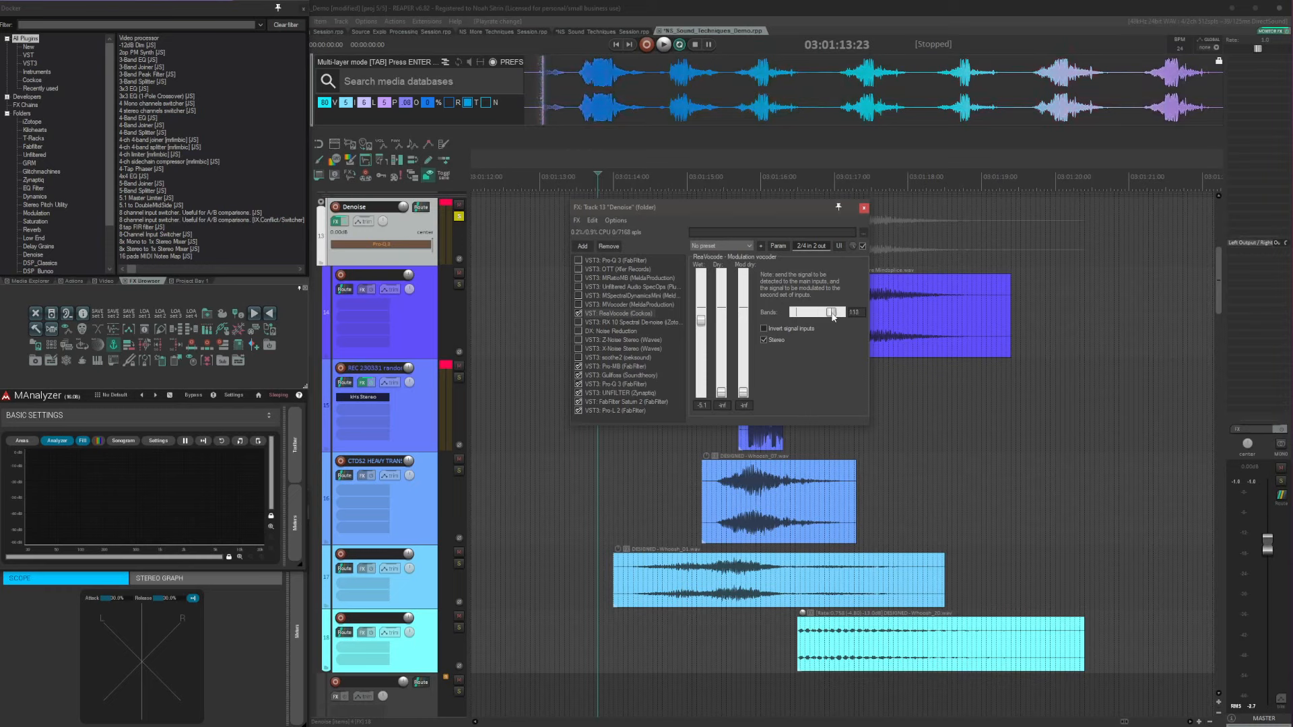
click(664, 45)
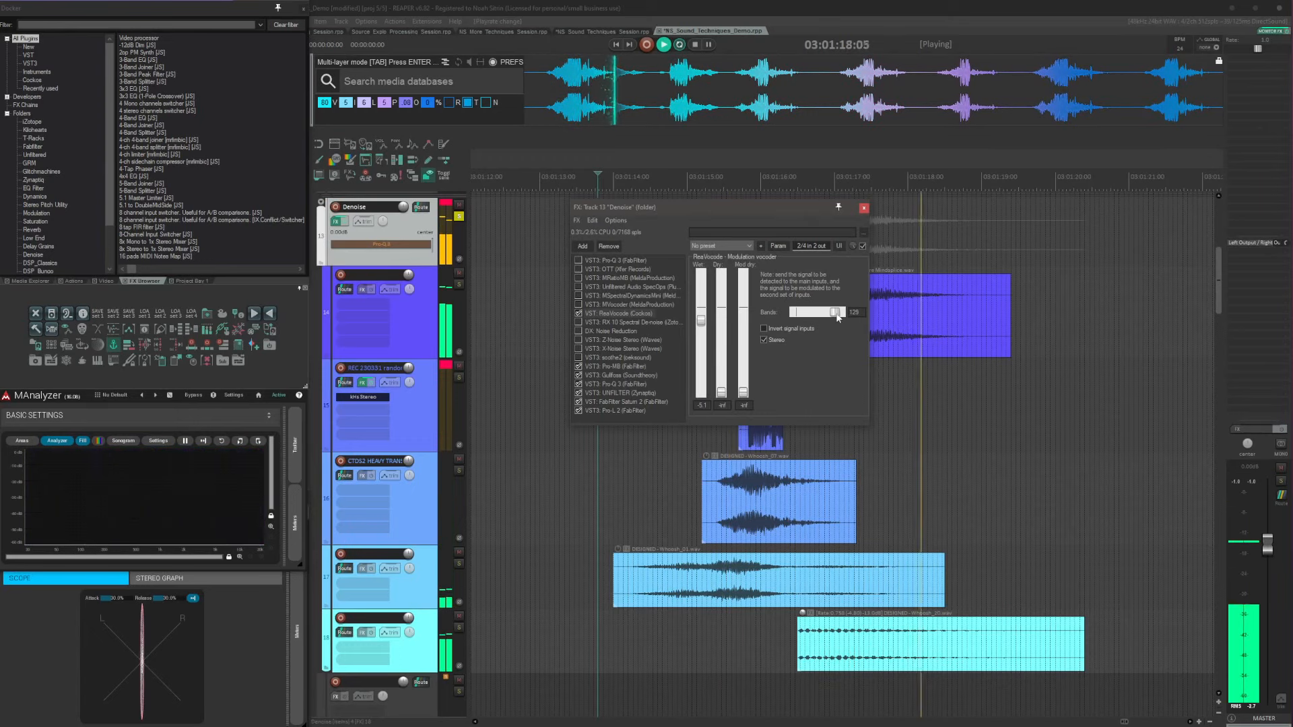
drag(832, 311, 810, 312)
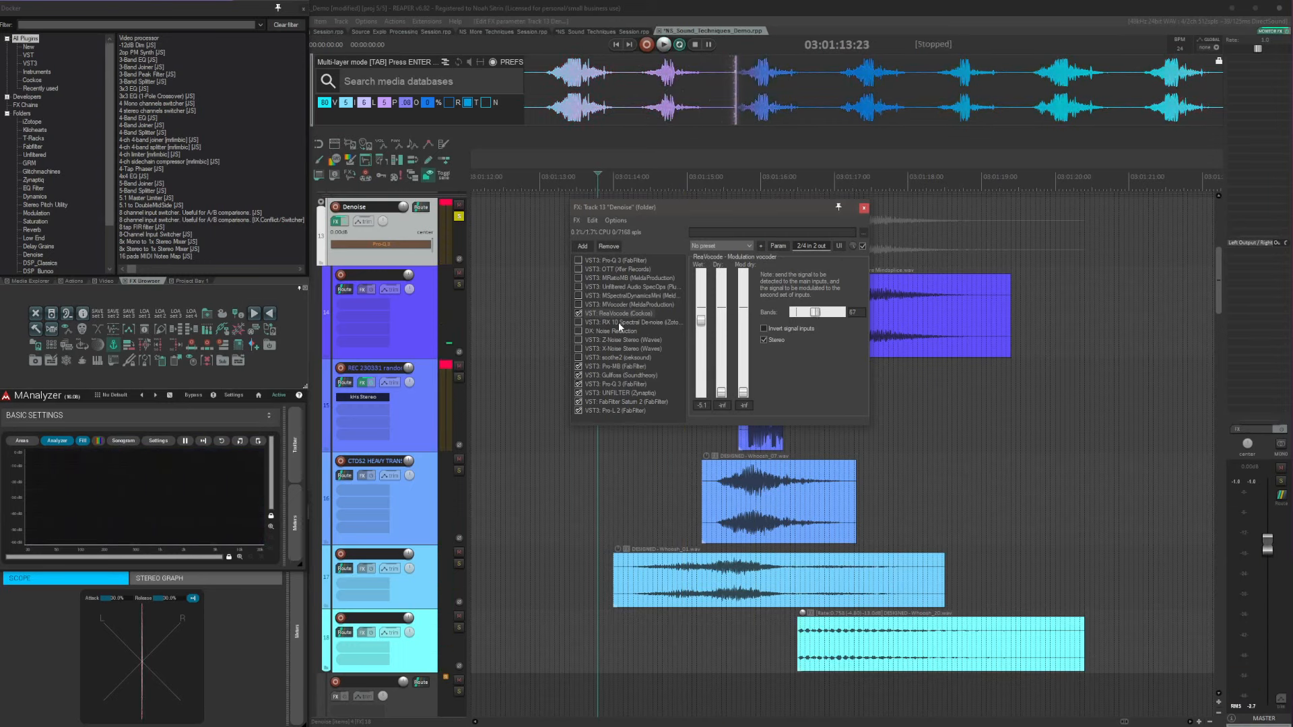
click(630, 322)
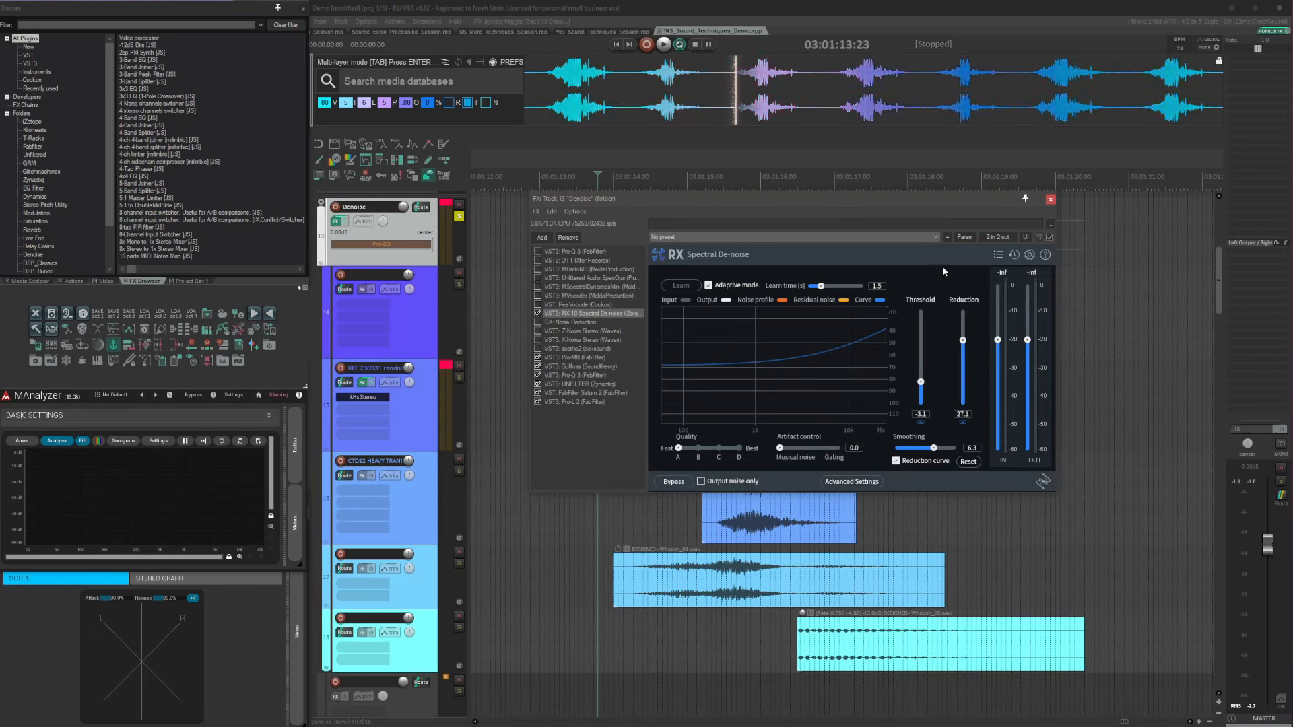
- Switch off RX Spectral De-noise's reduction curve, glance at MVocoder, then show the JS Noise Reduction settings
click(663, 45)
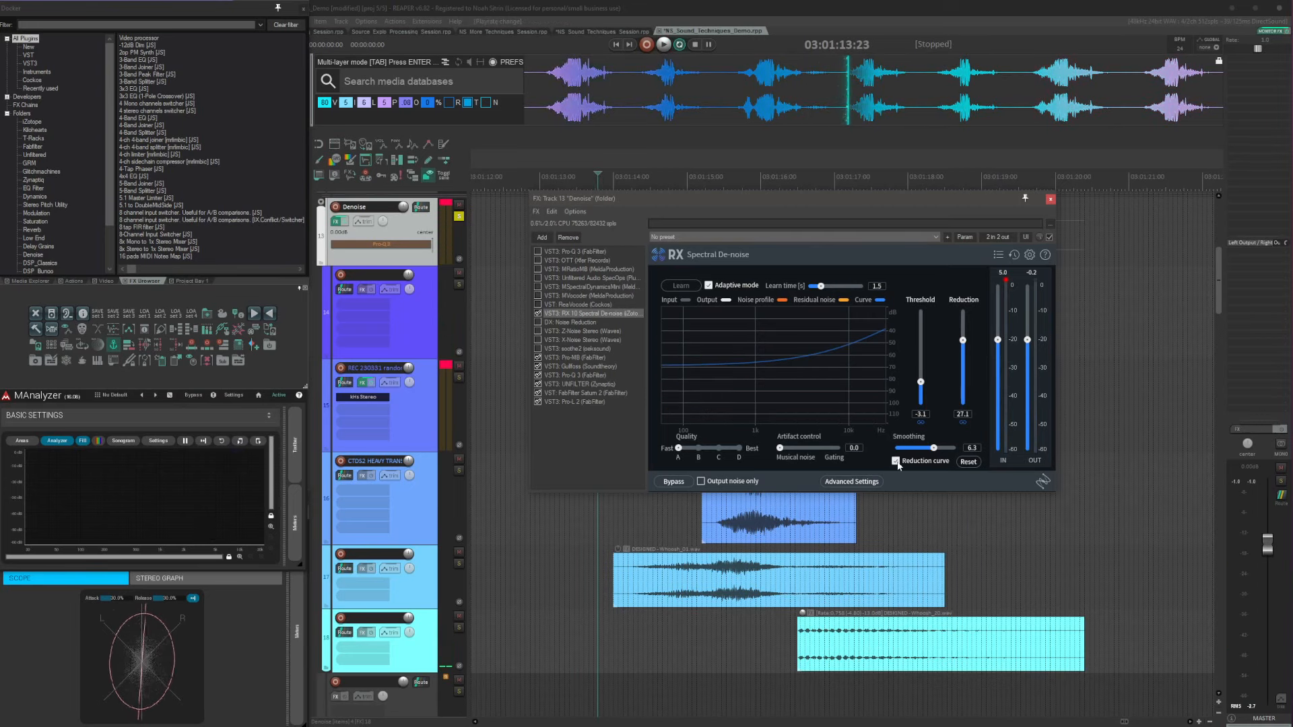
mouse_move(896, 460)
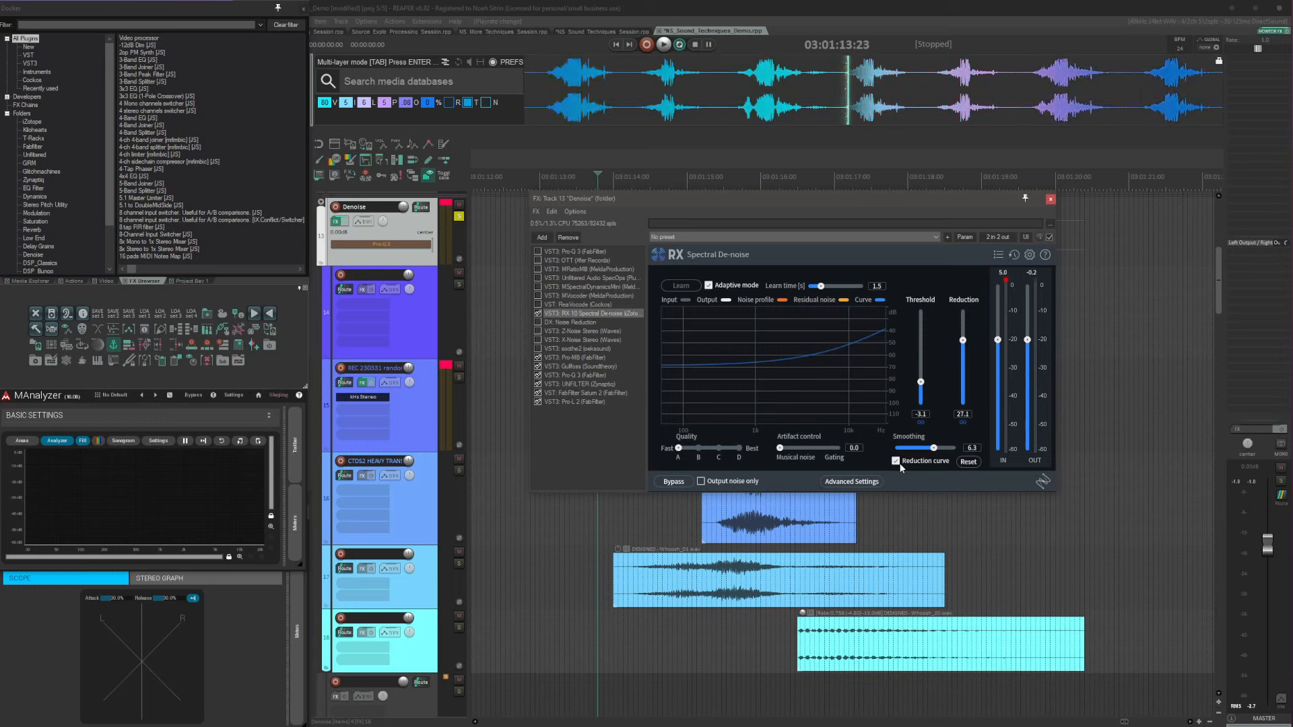
mouse_move(894, 460)
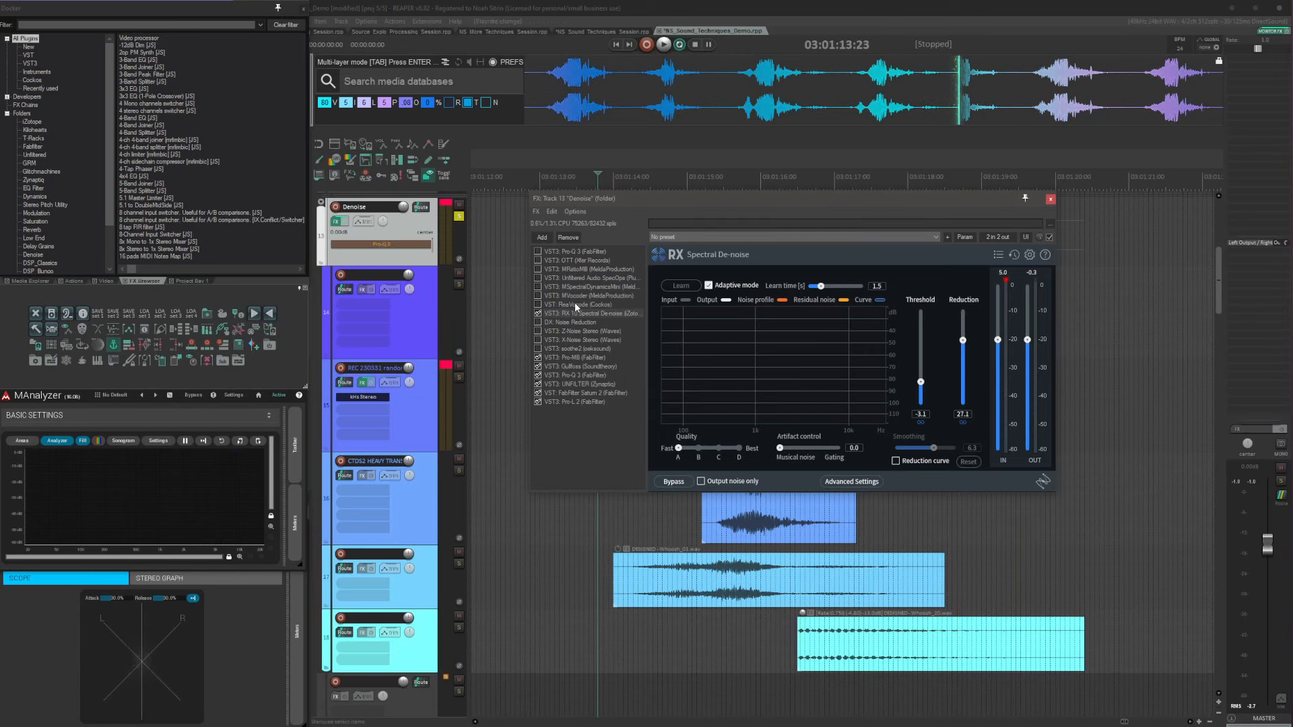
click(586, 295)
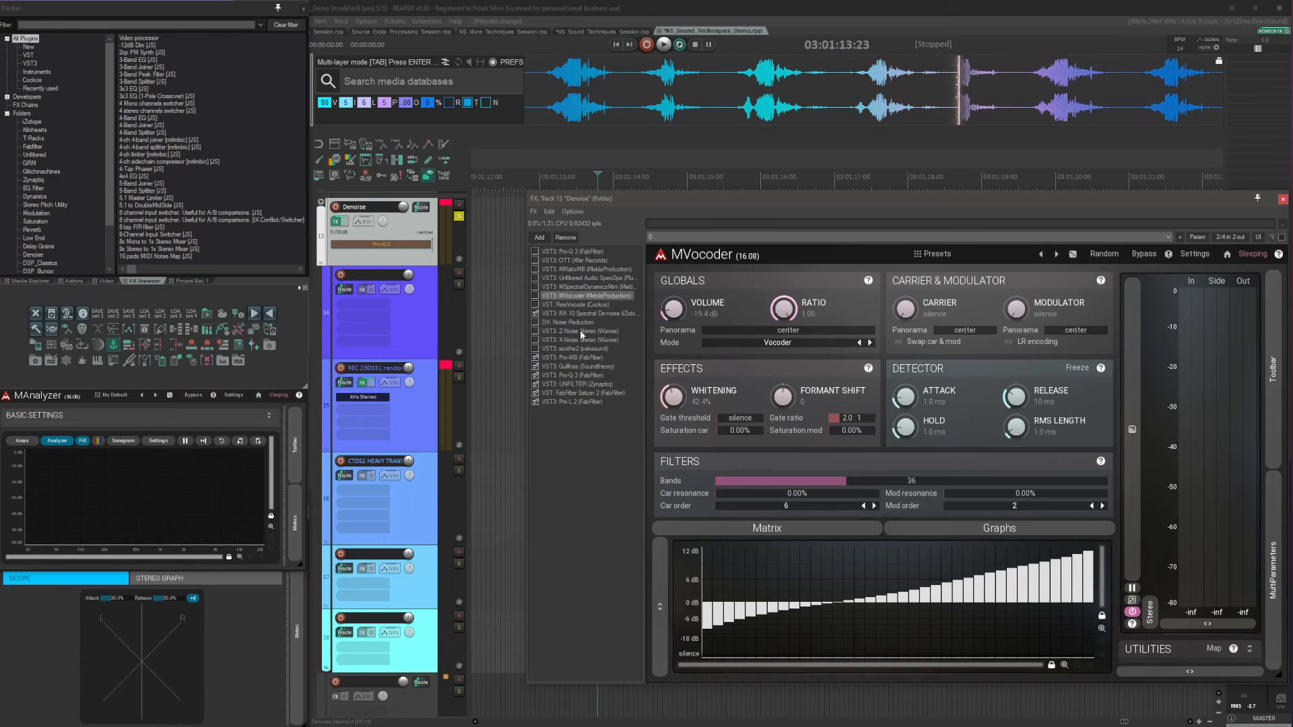
click(590, 314)
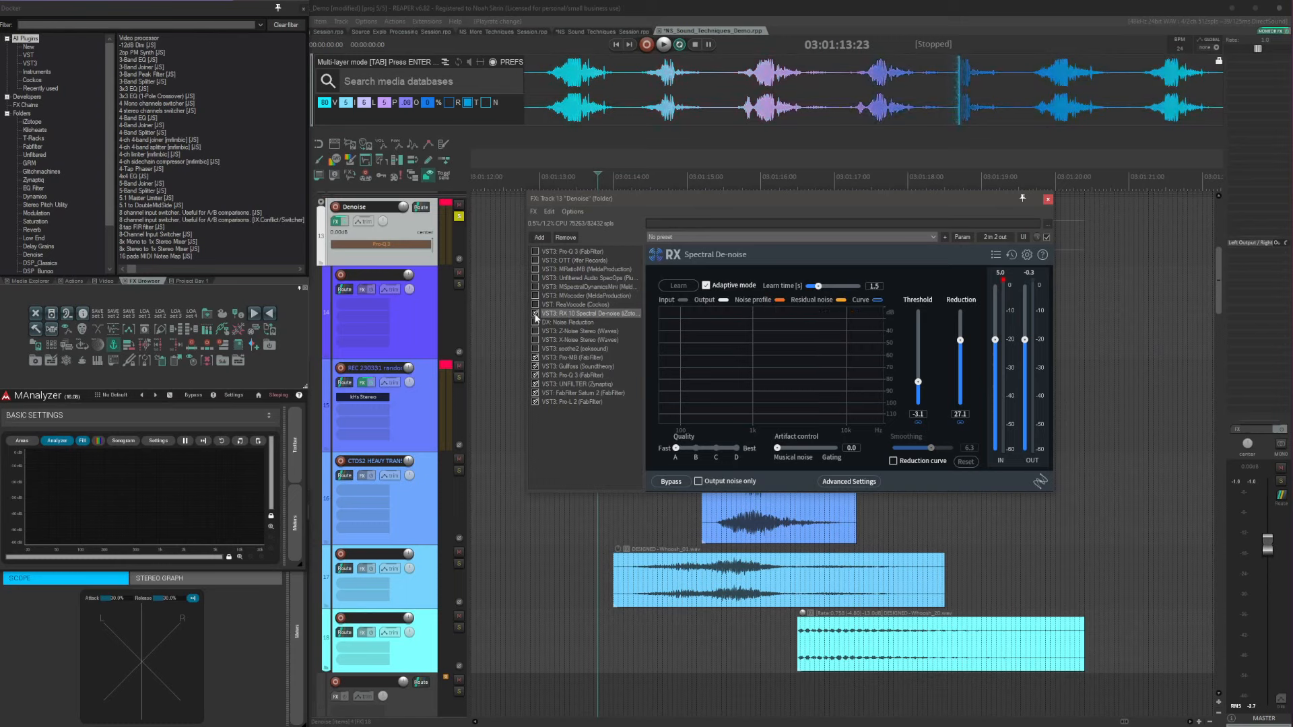
click(534, 322)
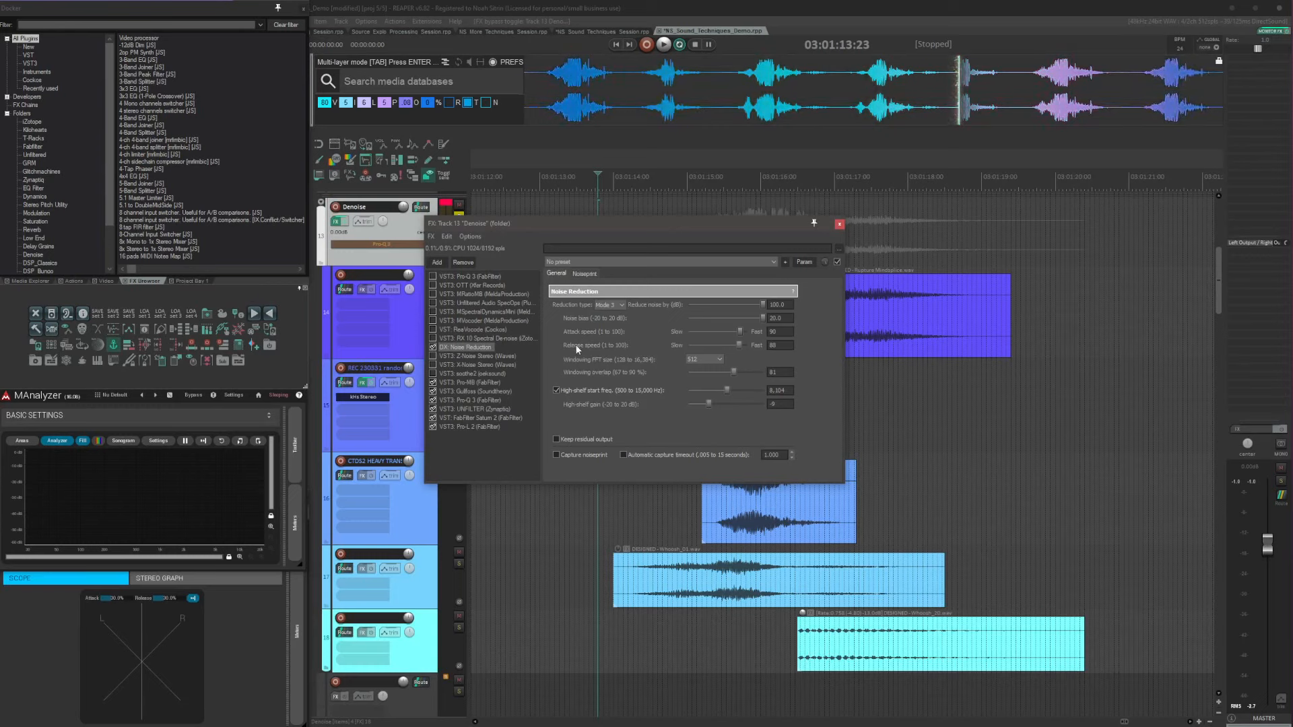
click(663, 43)
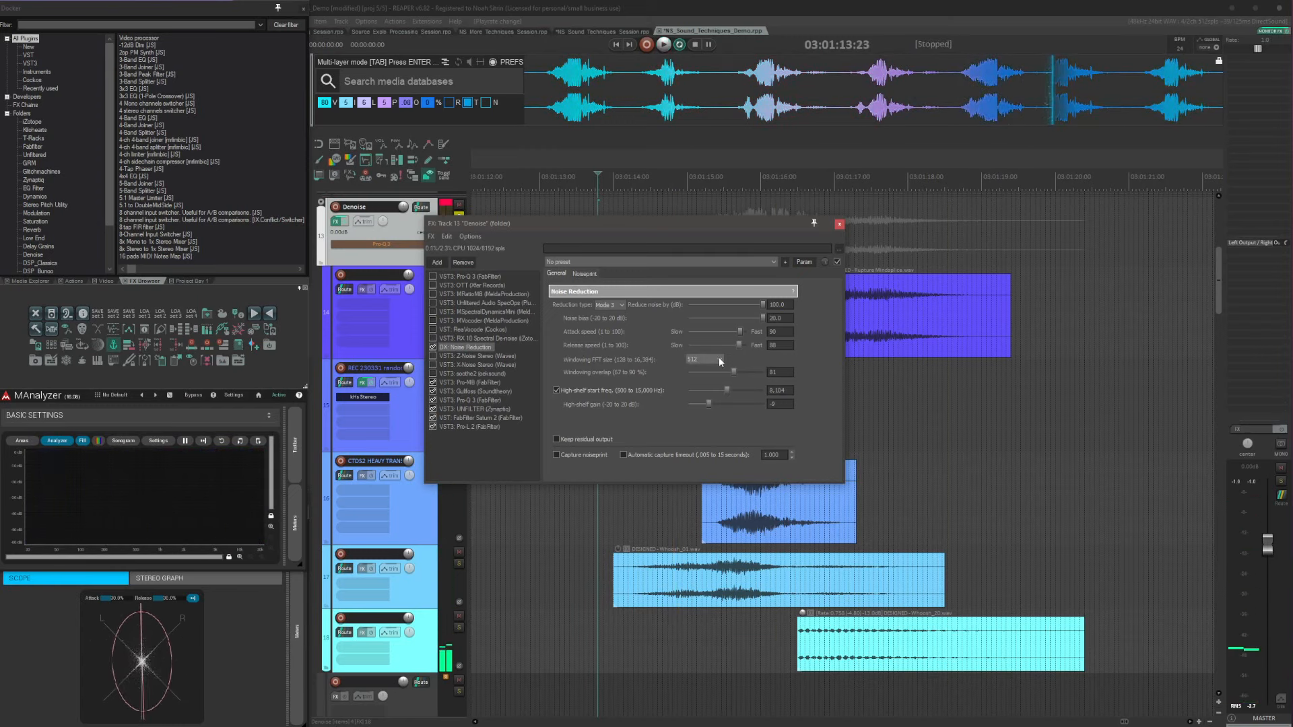
click(704, 358)
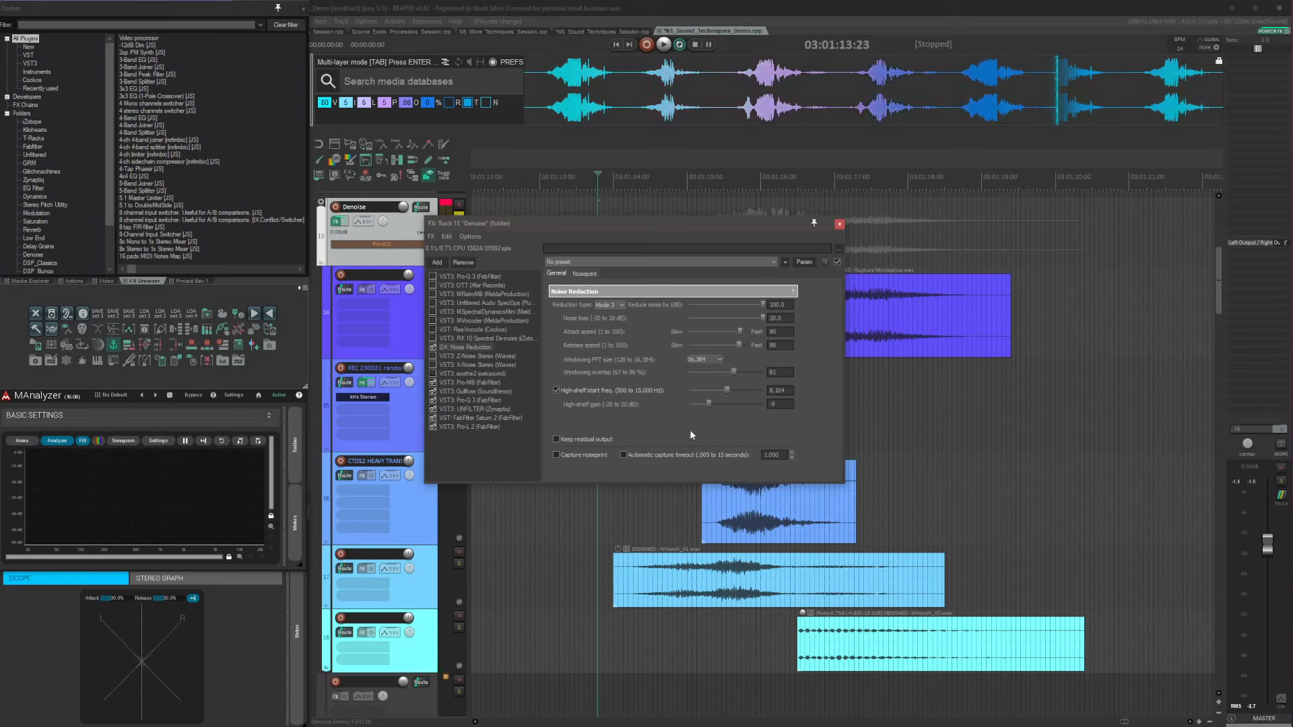
click(664, 43)
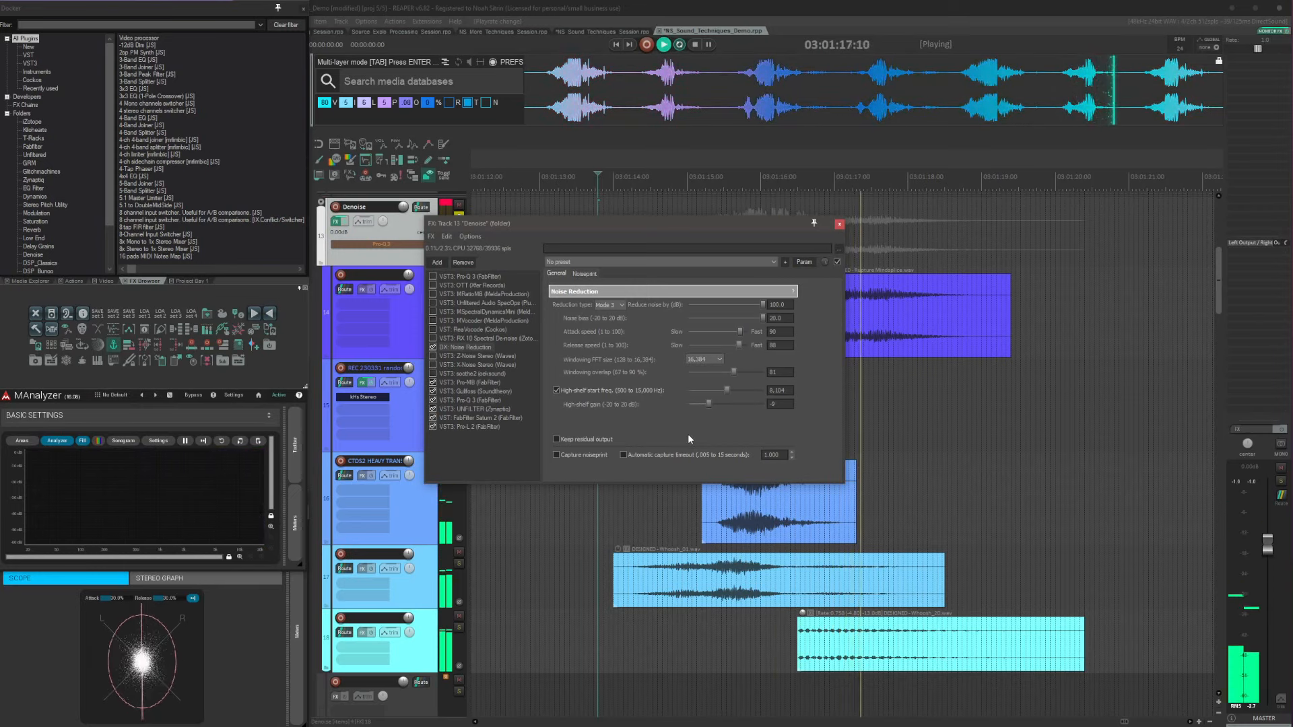
click(704, 358)
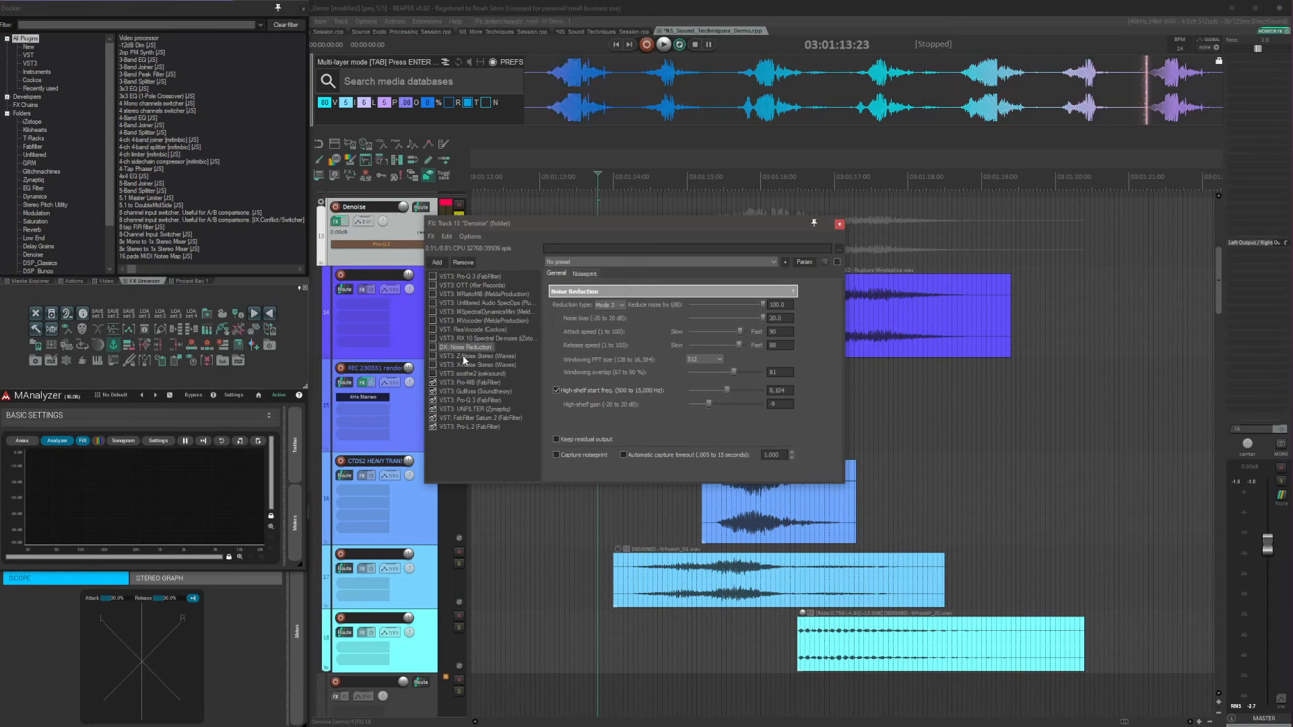
click(478, 356)
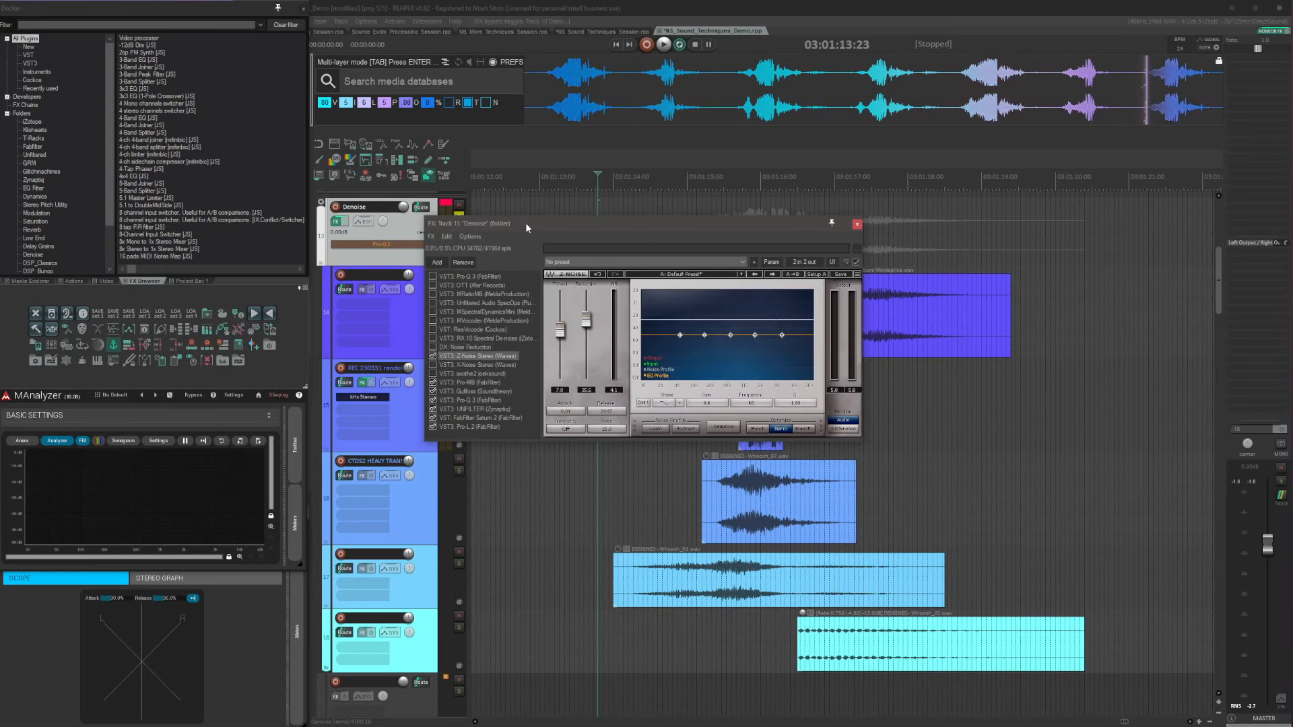
- Lower a Z-Noise setting and capture a noise profile with Learn
click(664, 43)
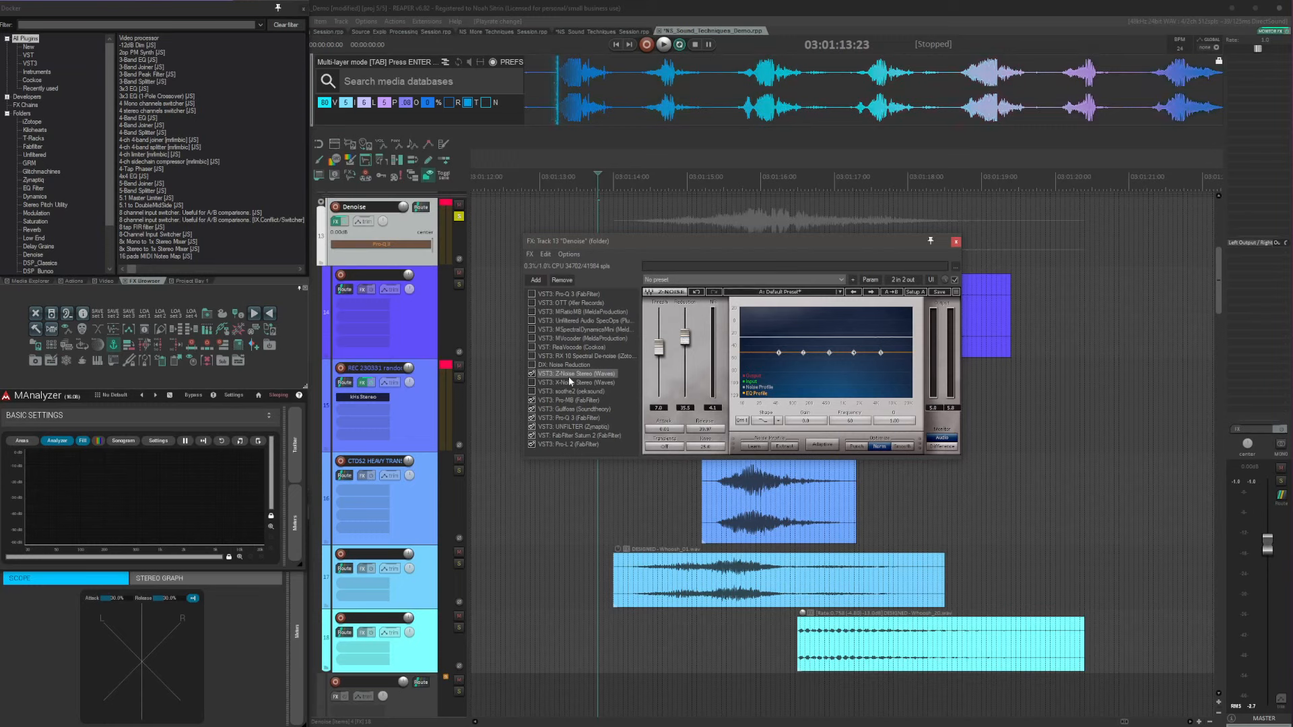
drag(684, 338, 684, 365)
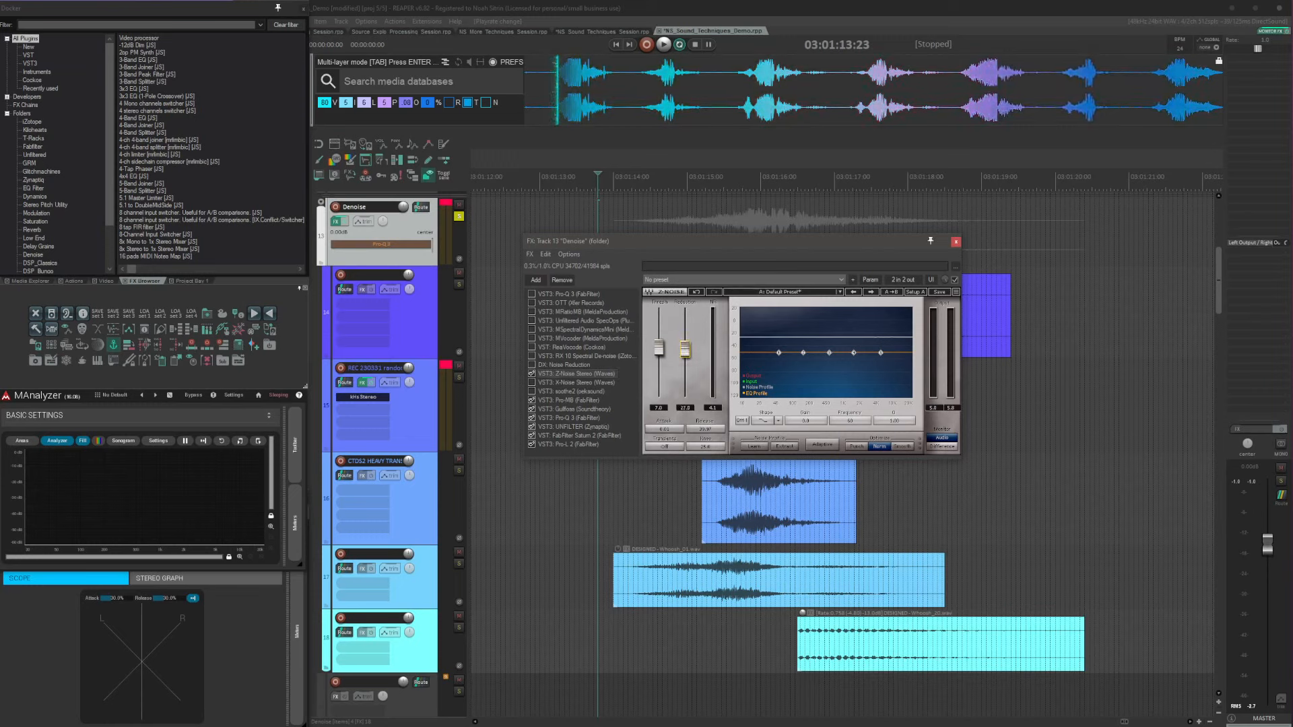
click(663, 44)
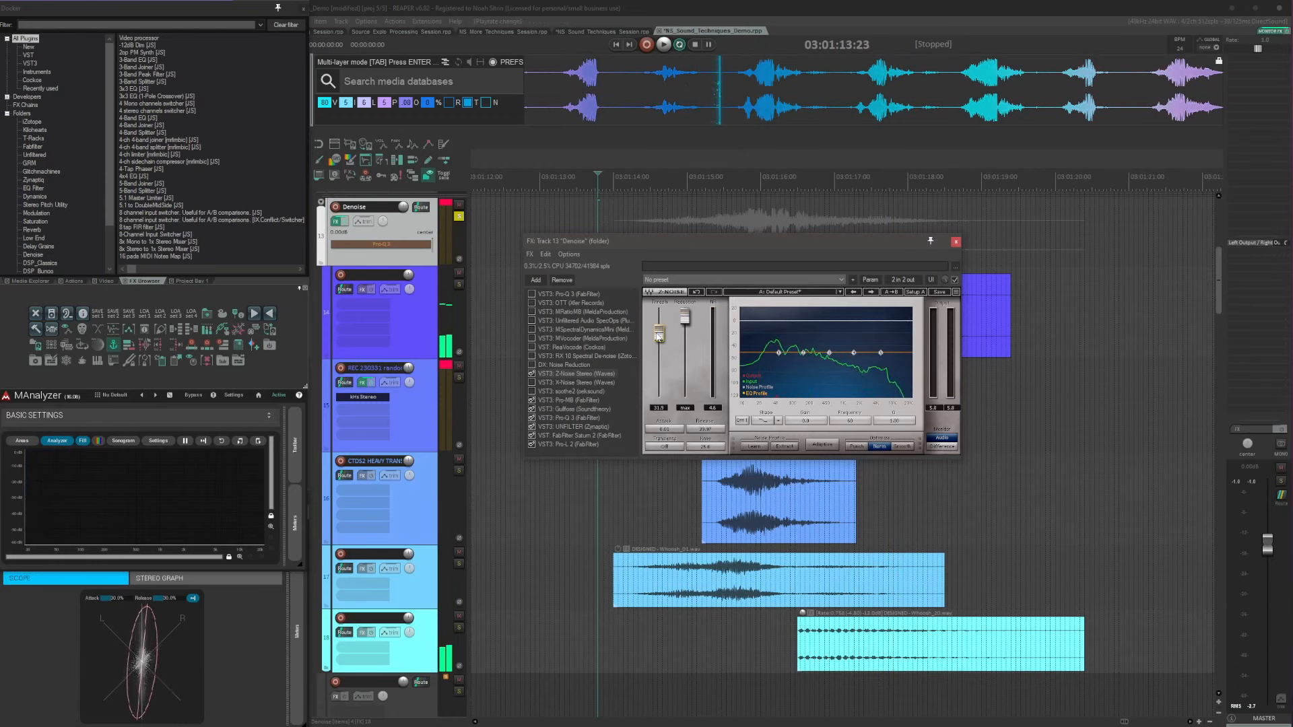
click(878, 446)
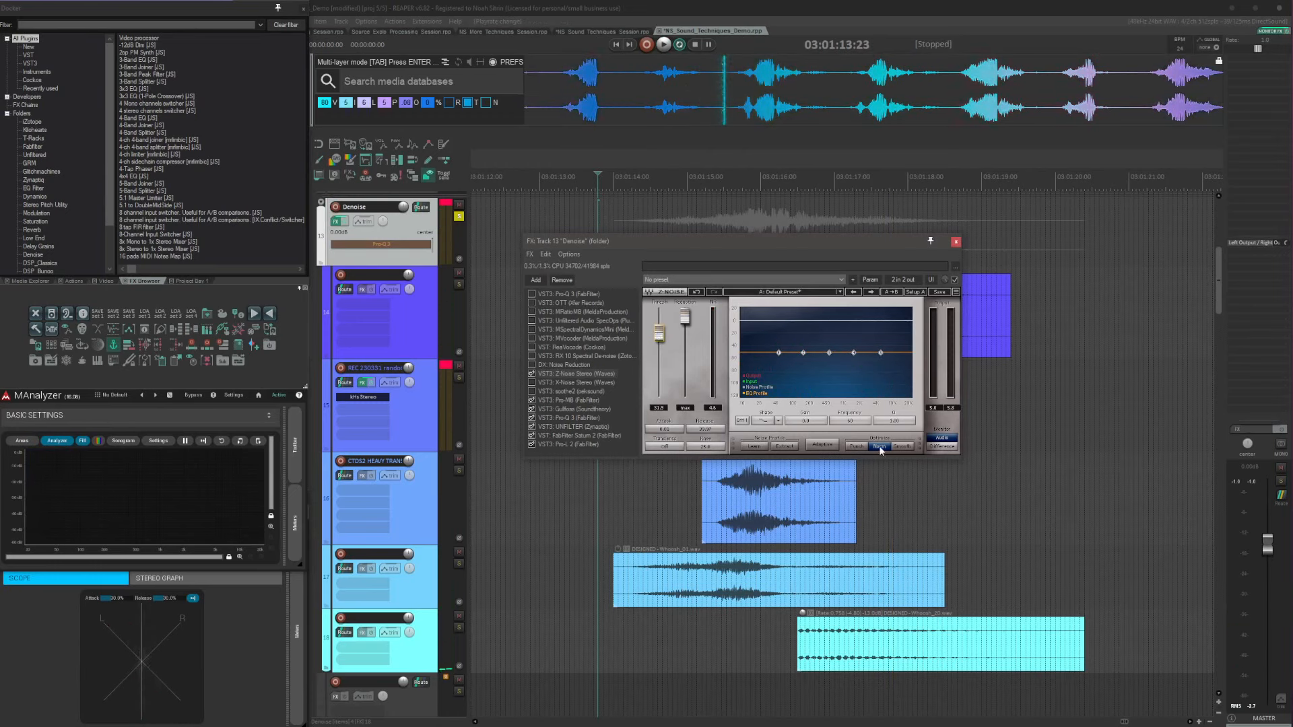
click(879, 446)
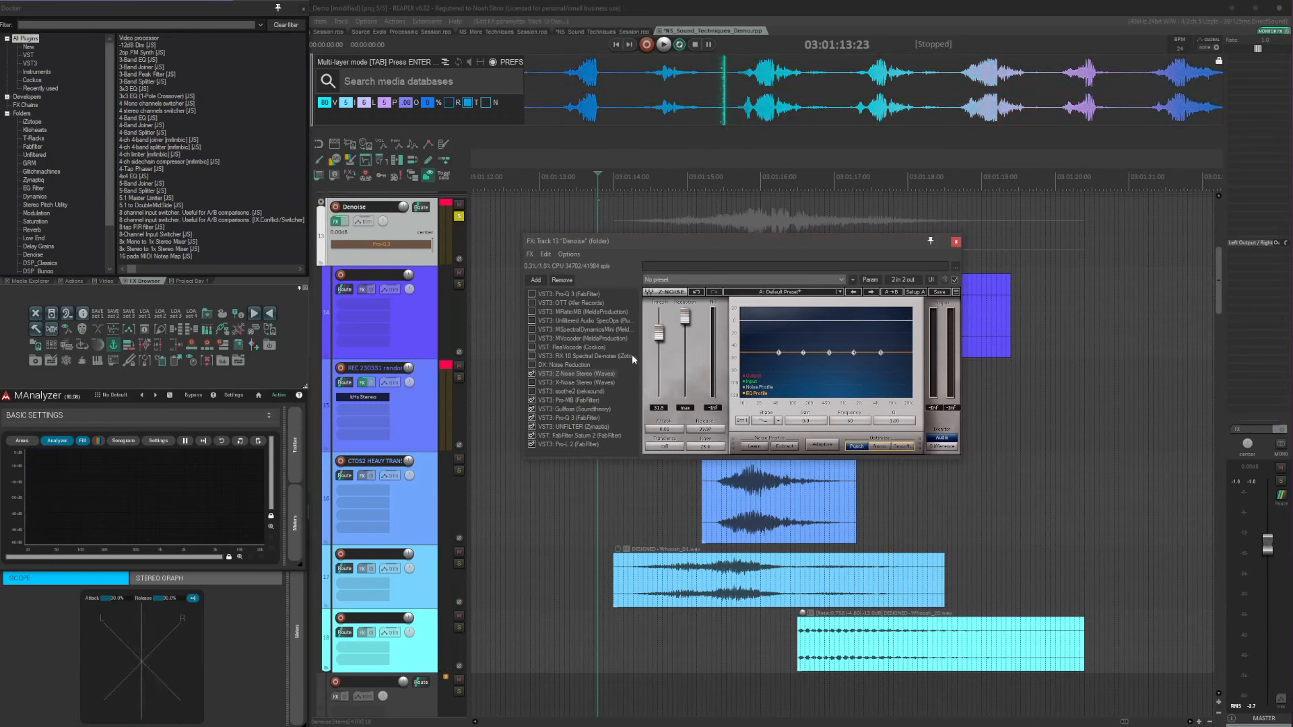
- Nudge Z-Noise's threshold down and back up, then show Waves X-Noise Stereo
drag(659, 332, 684, 321)
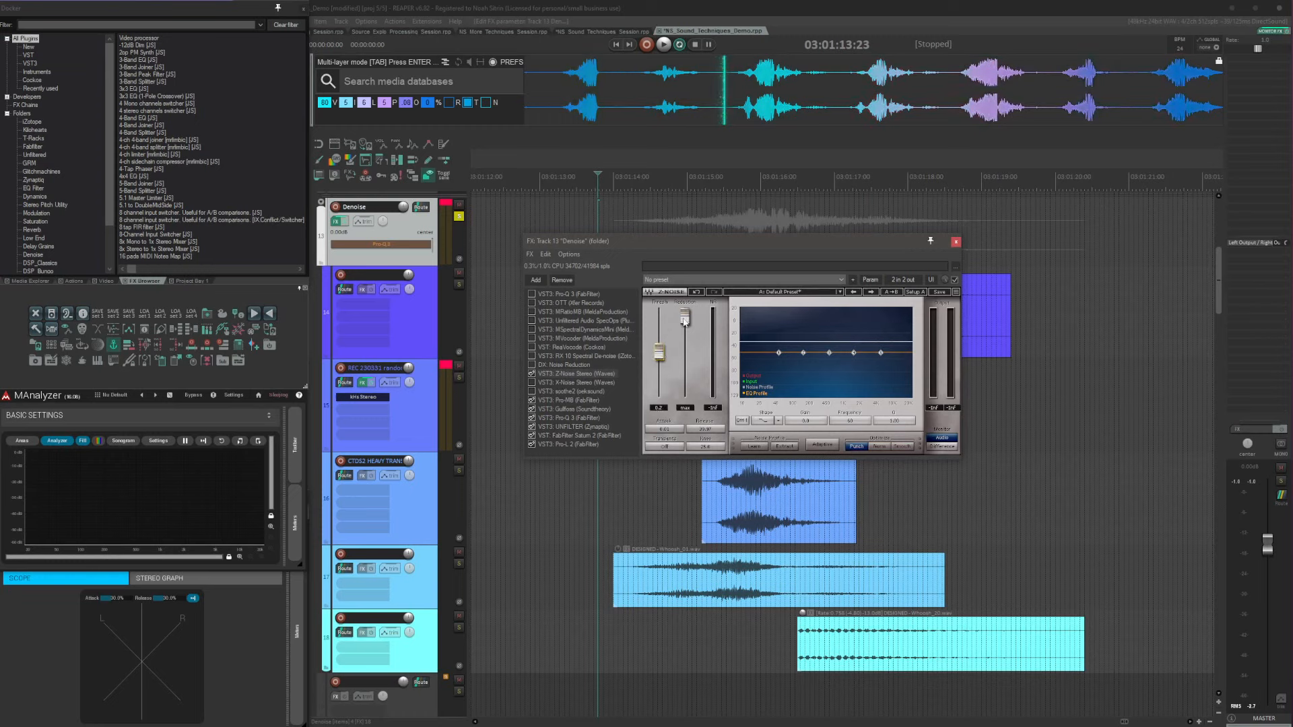
drag(660, 326, 660, 354)
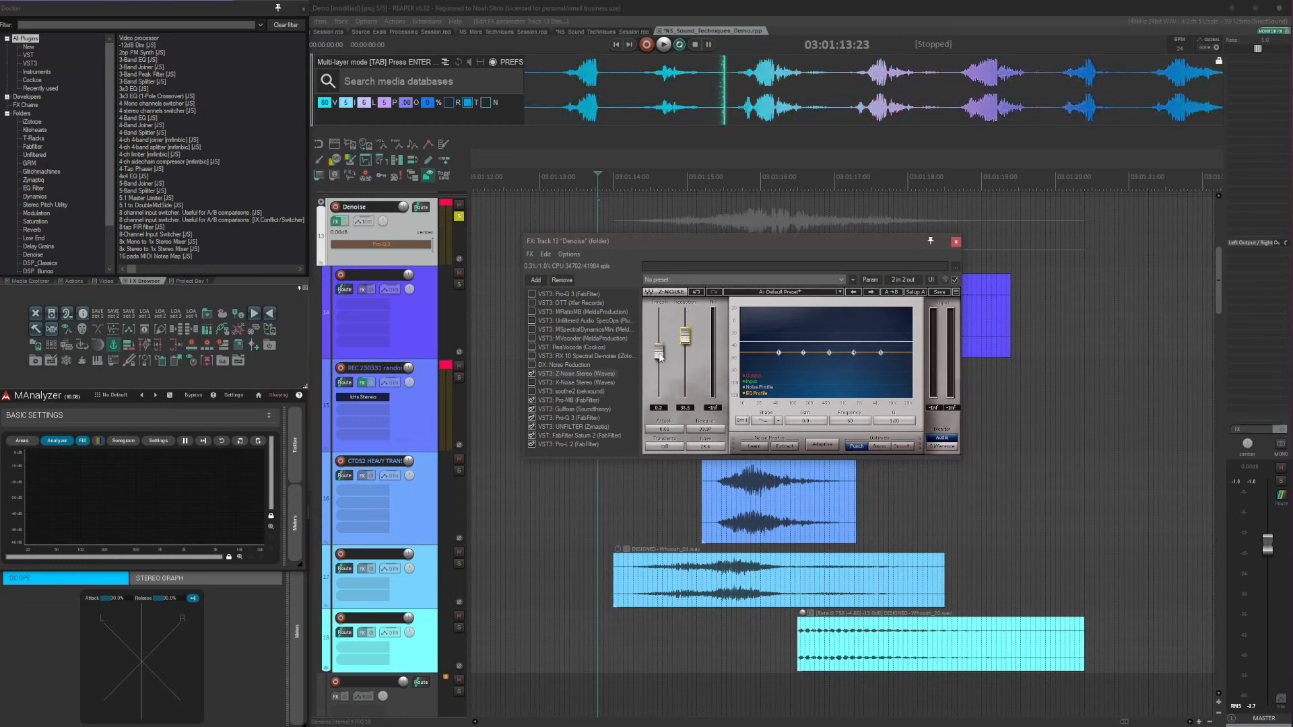
click(575, 381)
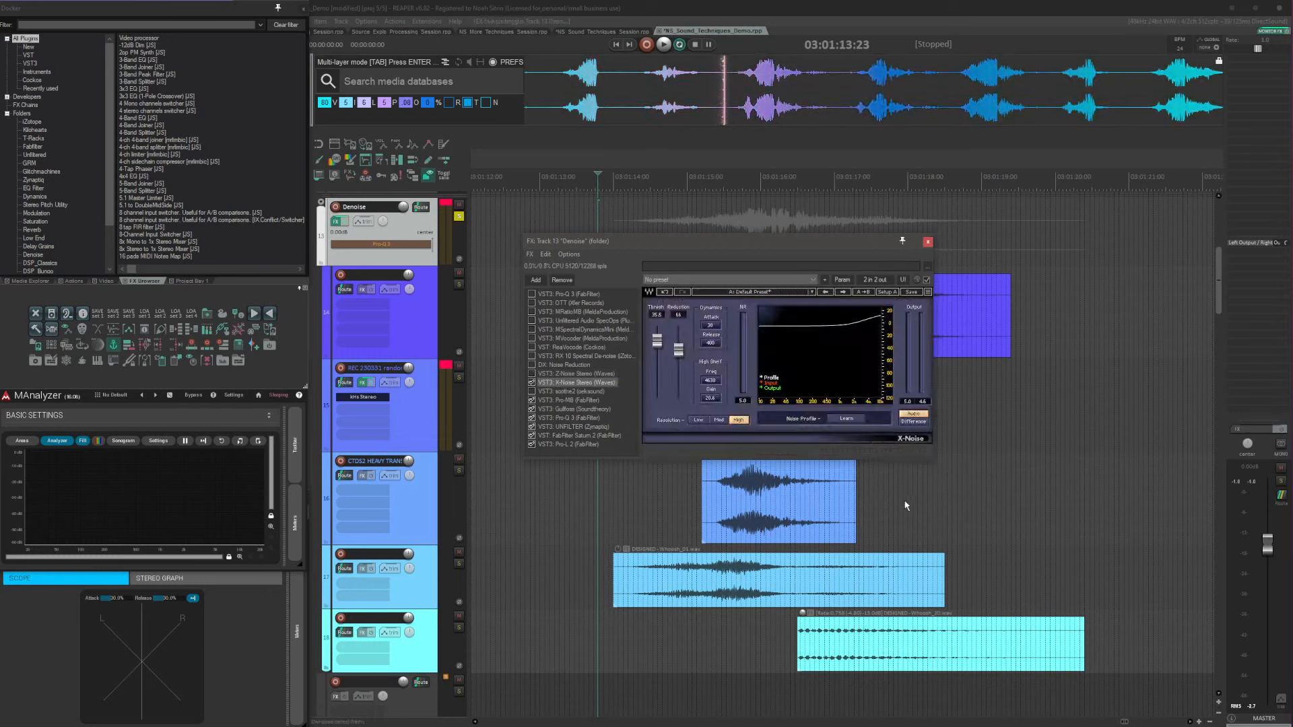
- Lower X-Noise's high-shelf gain and show oeksound soothe2 at its factory default preset
click(664, 43)
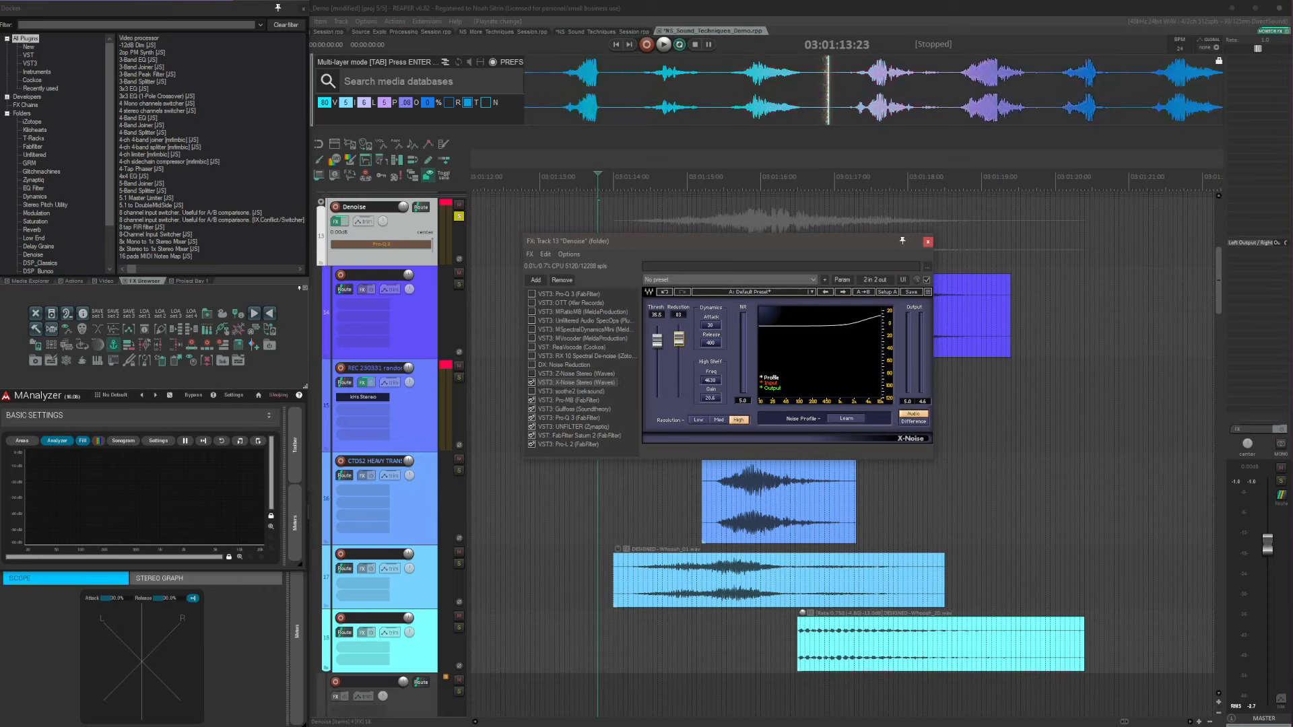
click(664, 43)
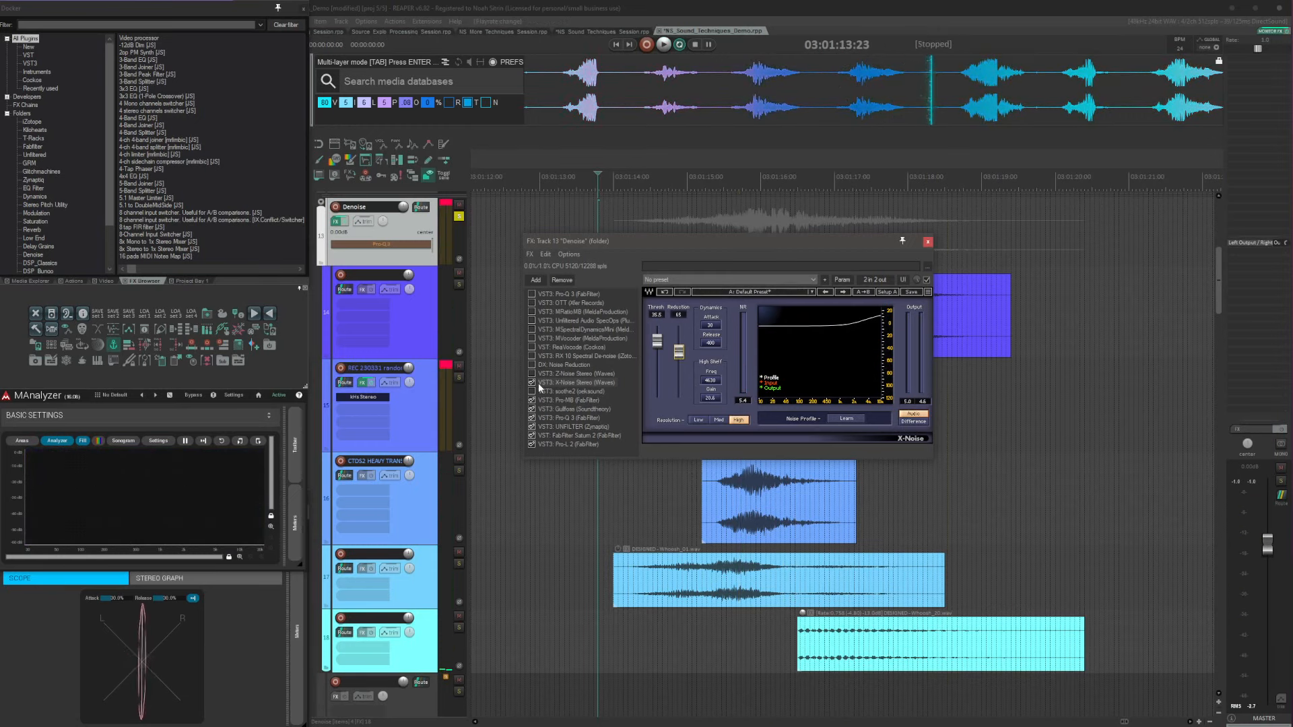
click(577, 391)
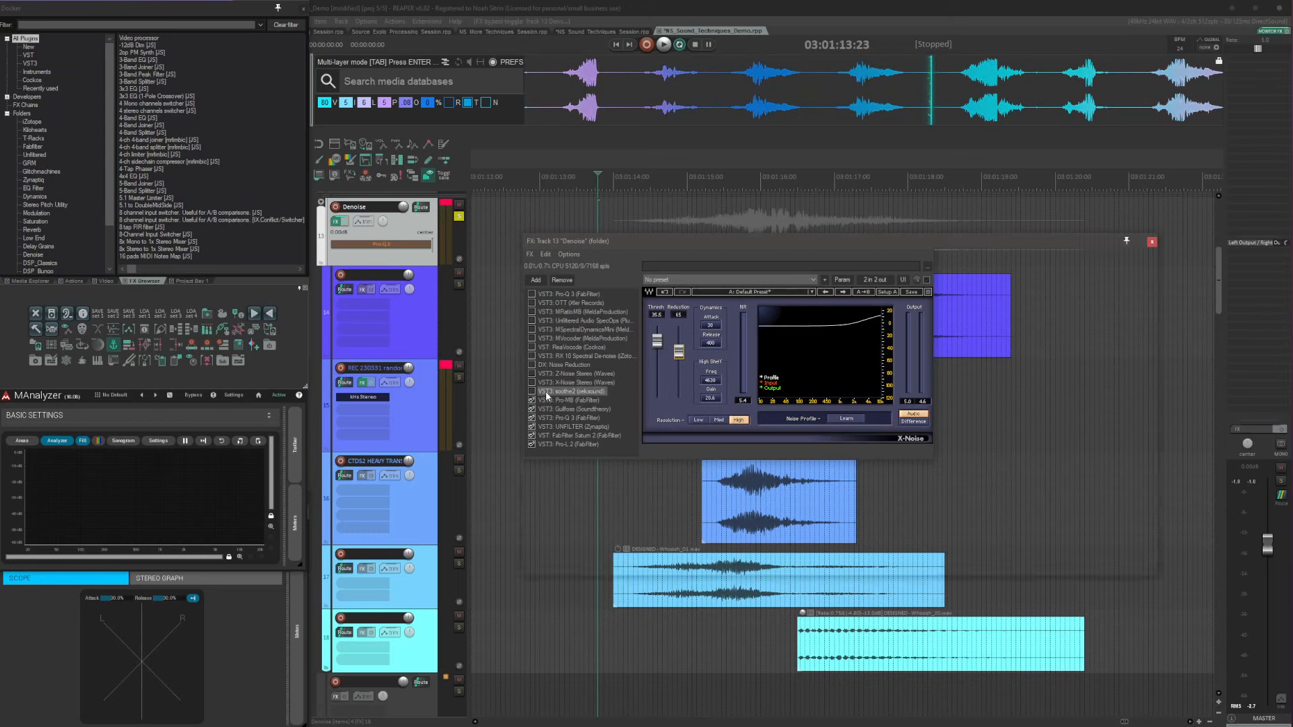
click(574, 391)
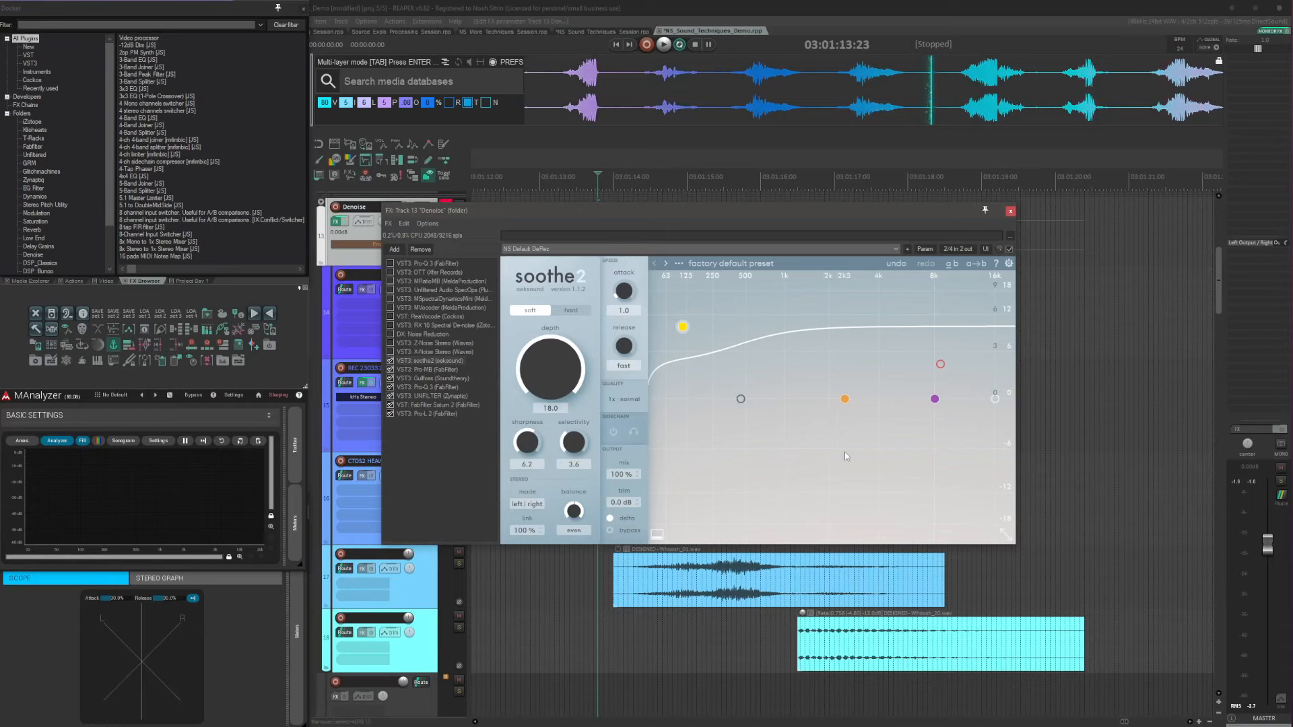
- Audition the chain through soothe2, then open the glued item in iZotope RX 10
click(664, 43)
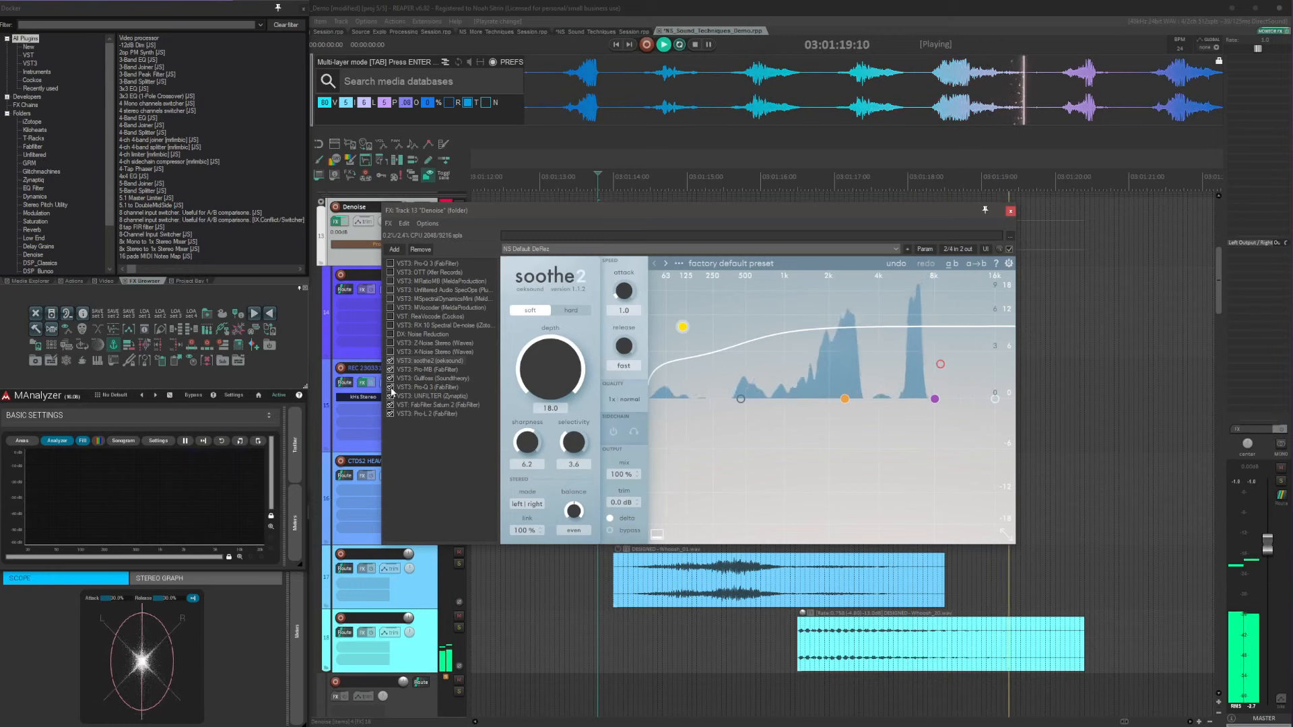
click(647, 43)
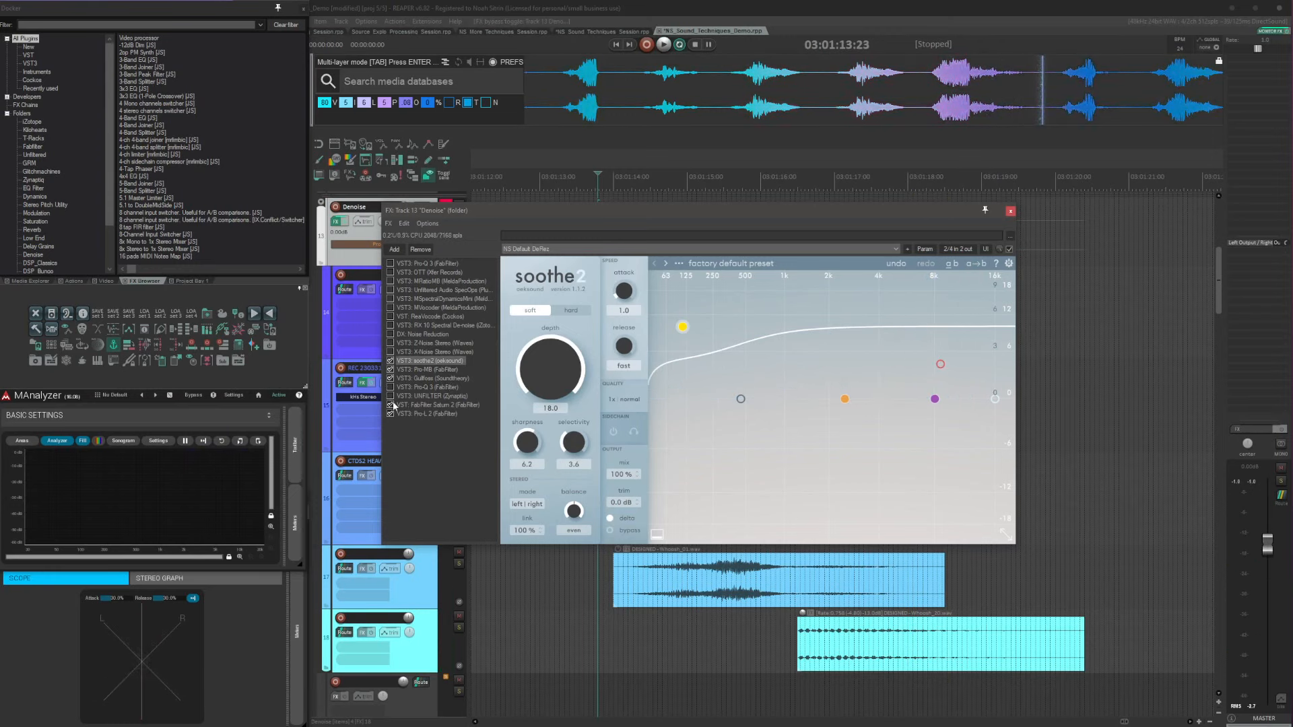
click(663, 43)
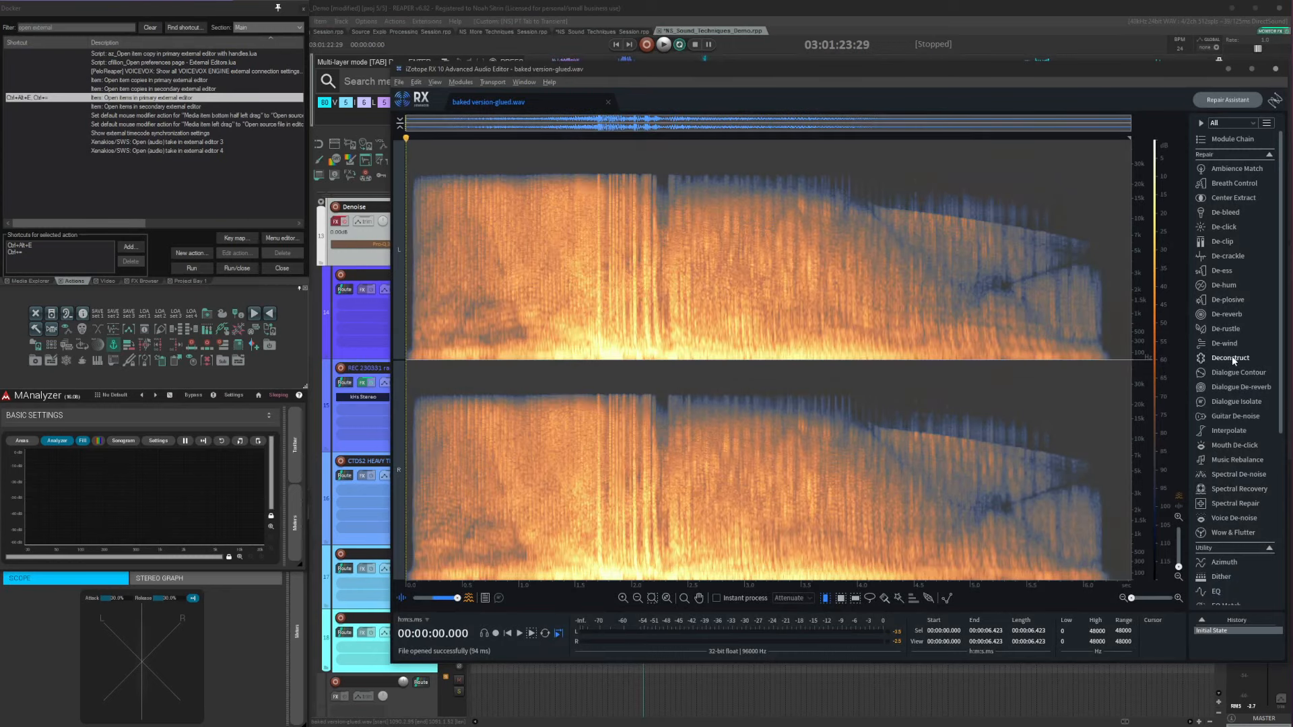
- Render Deconstruct with Noisy gain at -inf on the glued sound and return to REAPER
click(1230, 358)
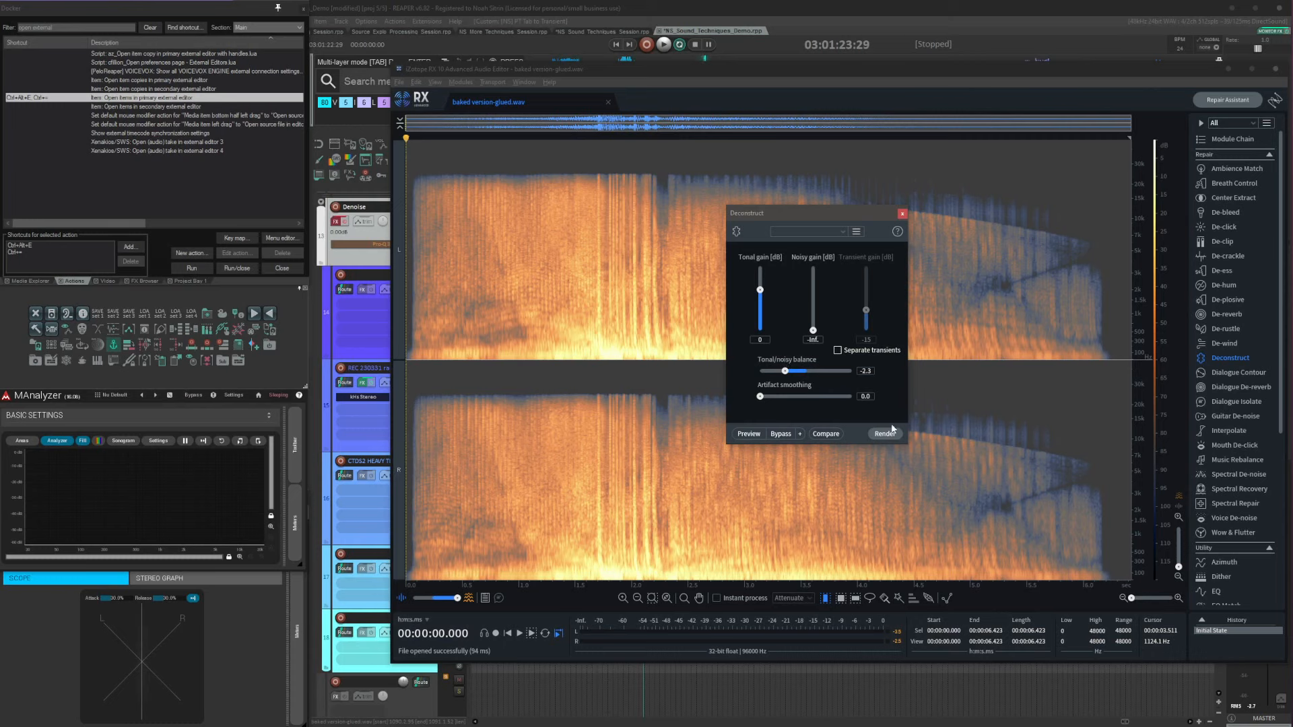
mouse_move(885, 435)
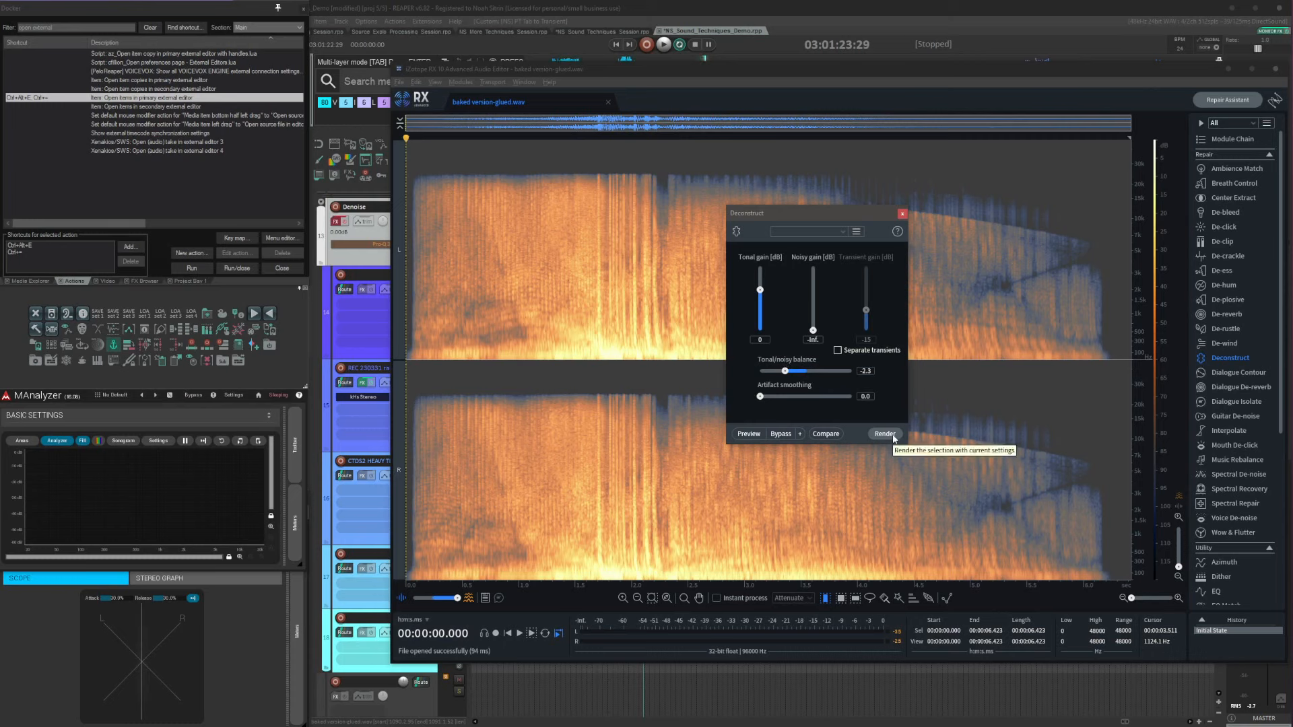
click(884, 433)
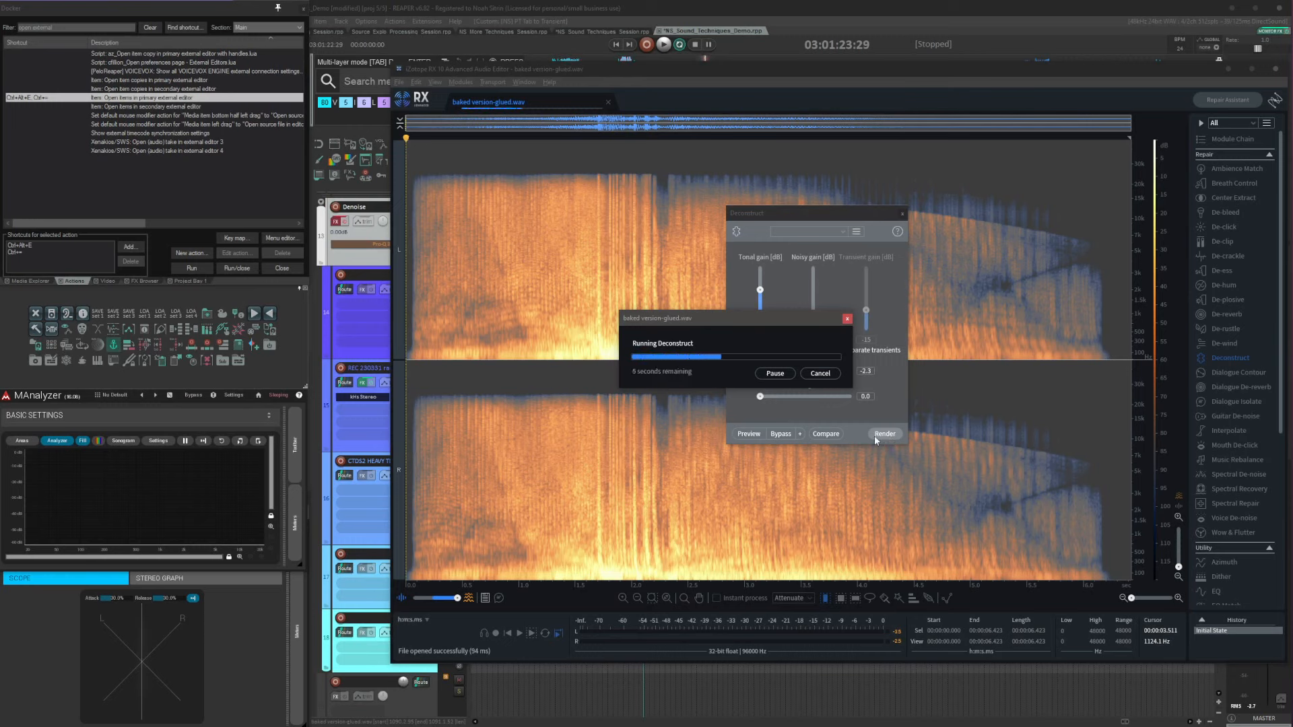
click(883, 434)
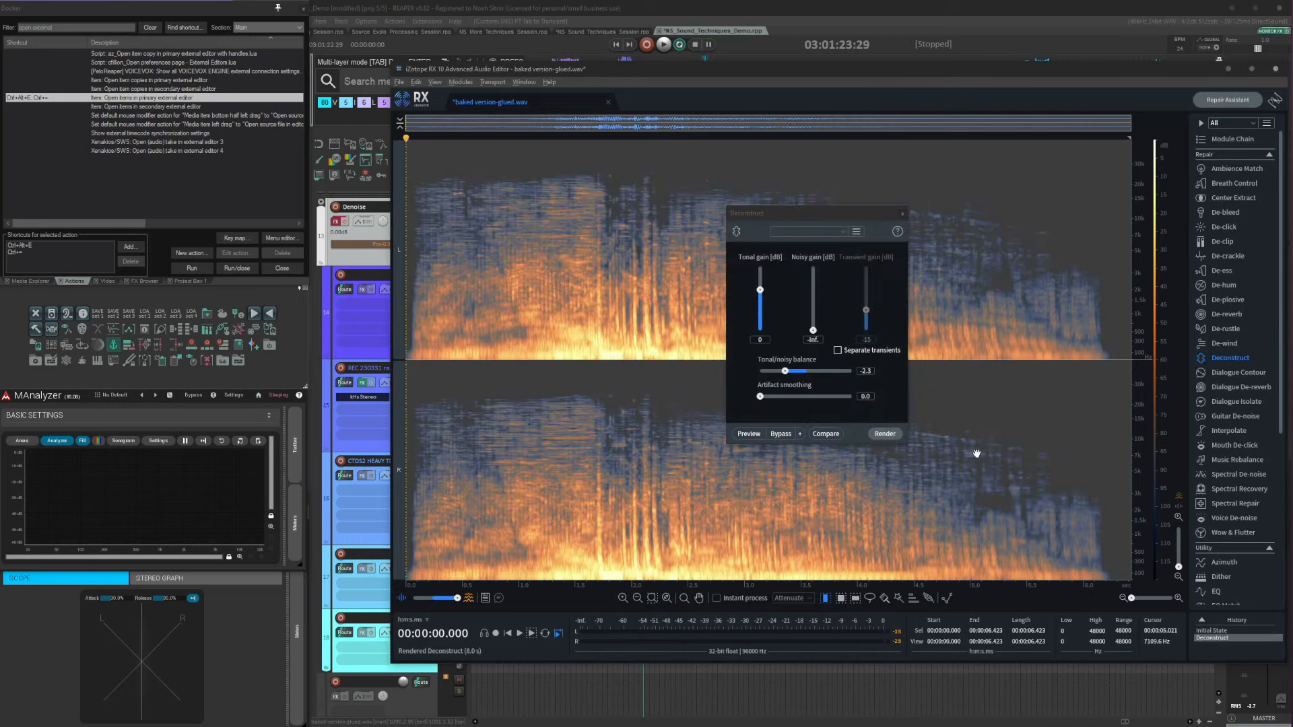
click(883, 434)
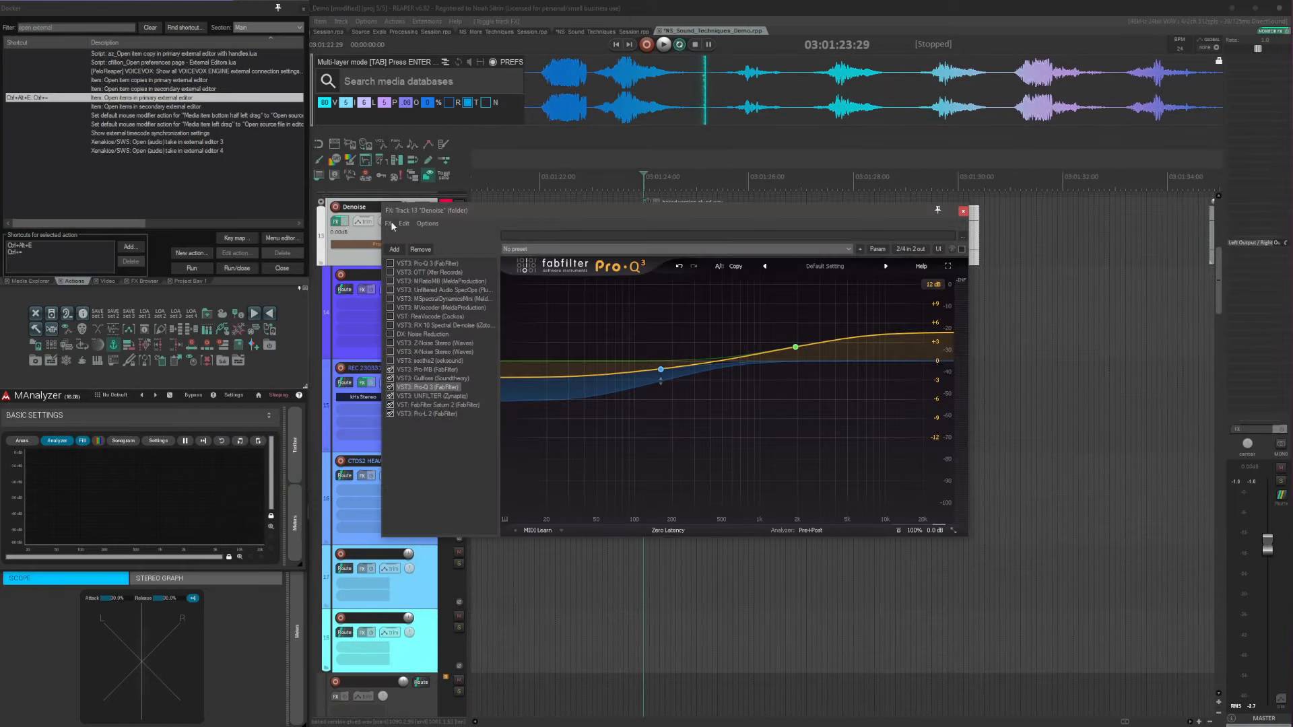
- Look at UNFILTER and FabFilter Saturn 2, then show the JS Noise Reduction settings
click(514, 405)
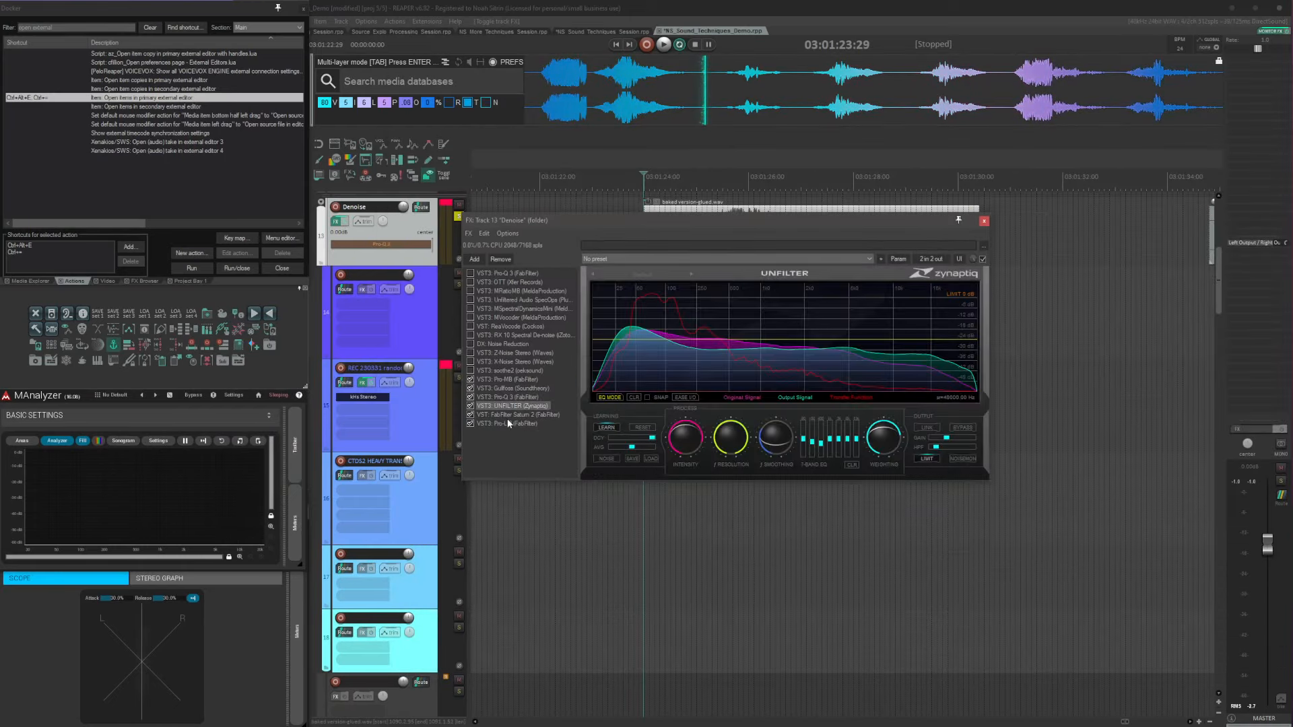
click(520, 413)
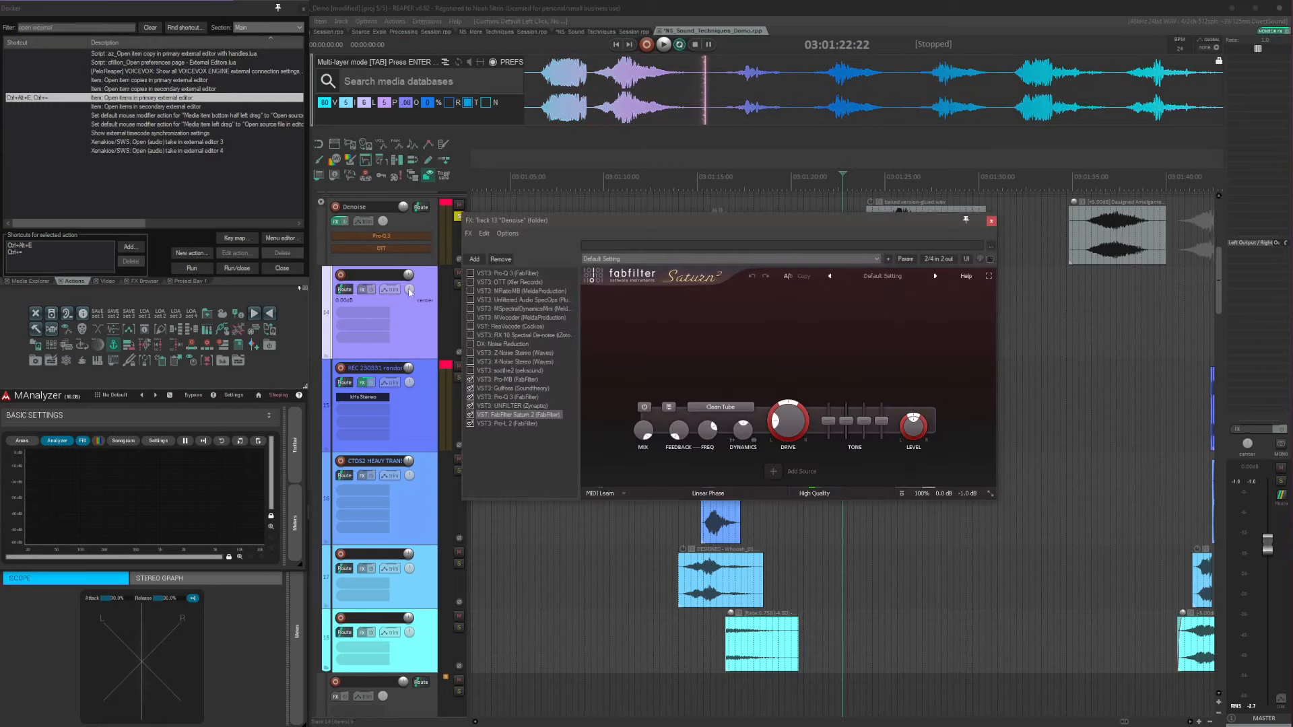
click(501, 344)
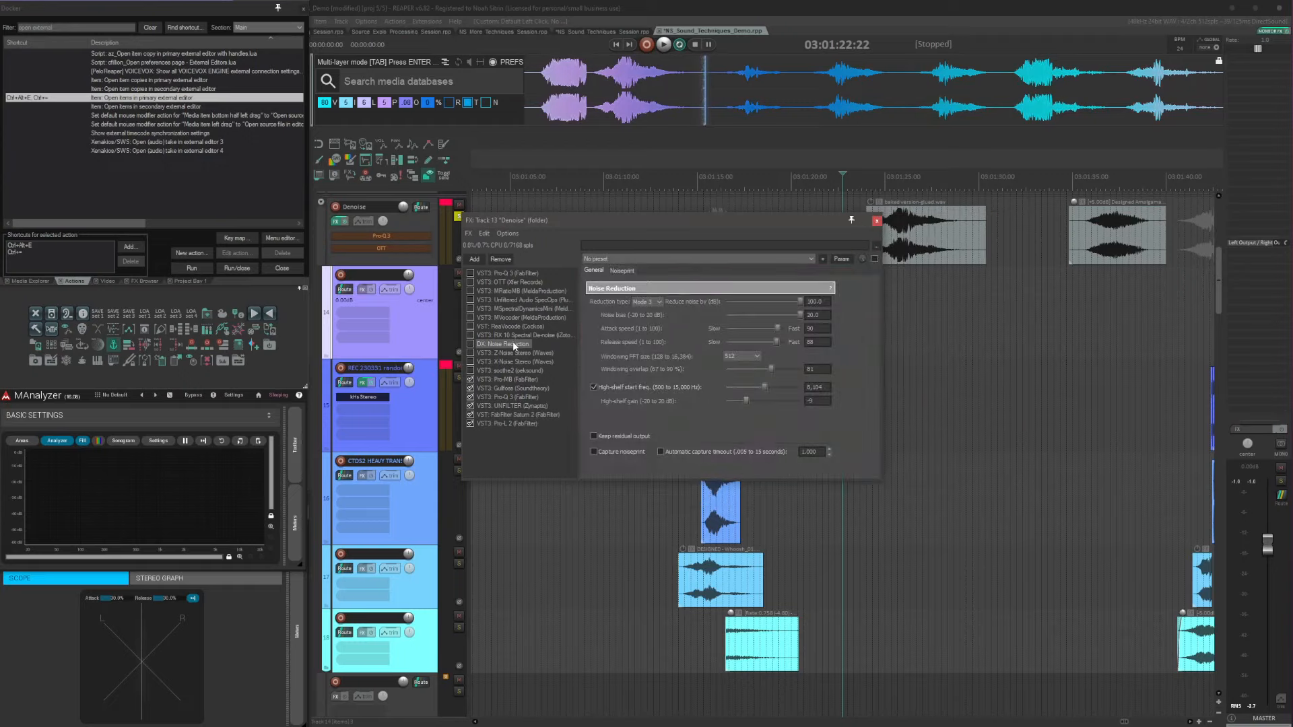